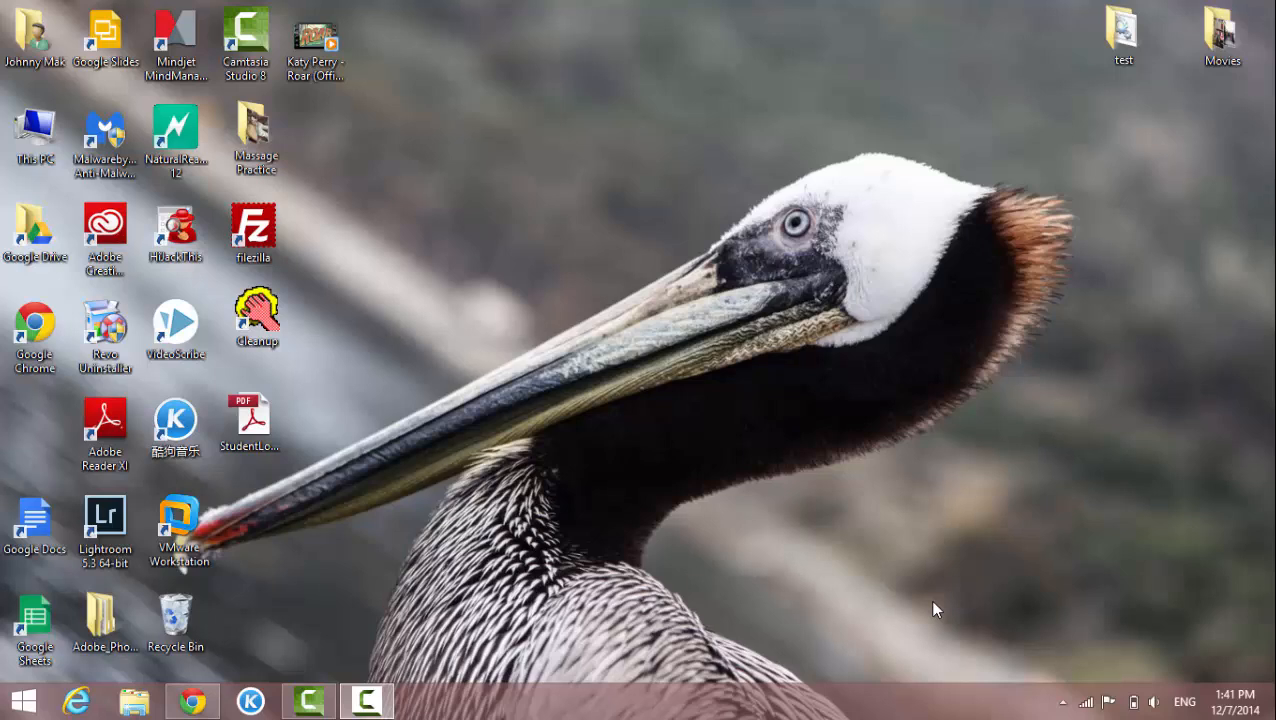
{"action": "mouse_move", "coordinate": [933, 612]}
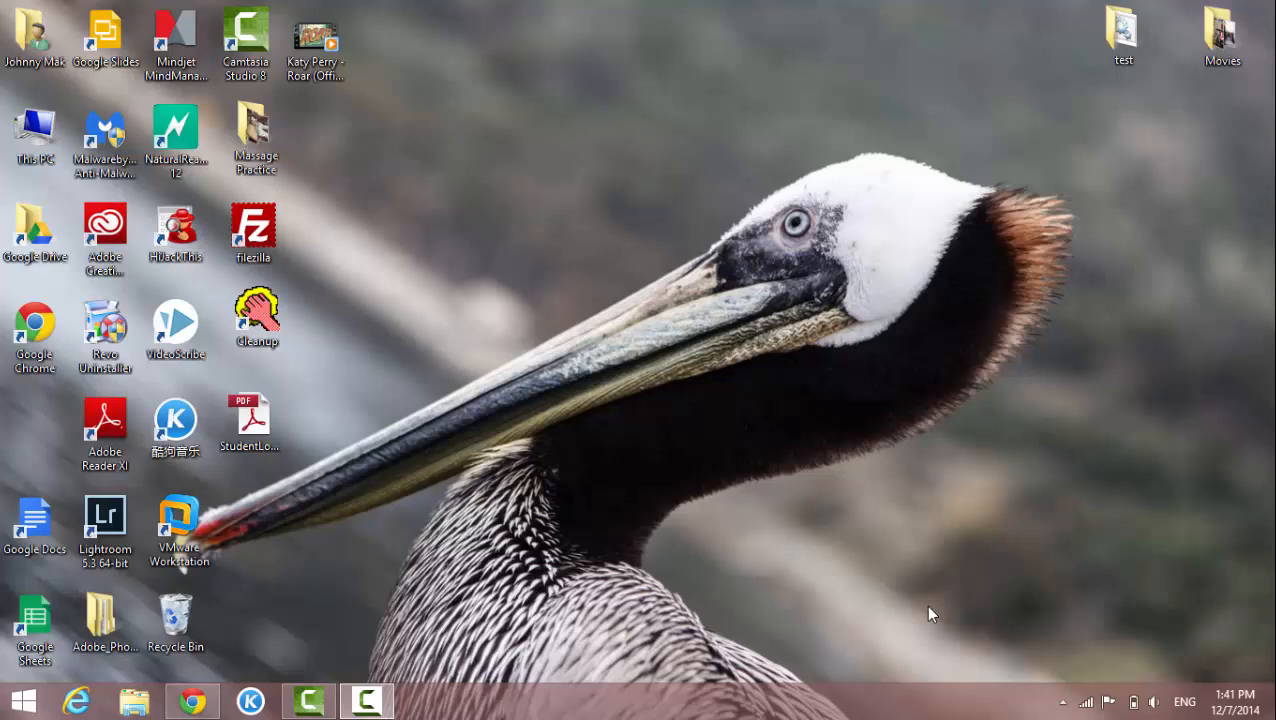
{"action": "mouse_move", "coordinate": [678, 582]}
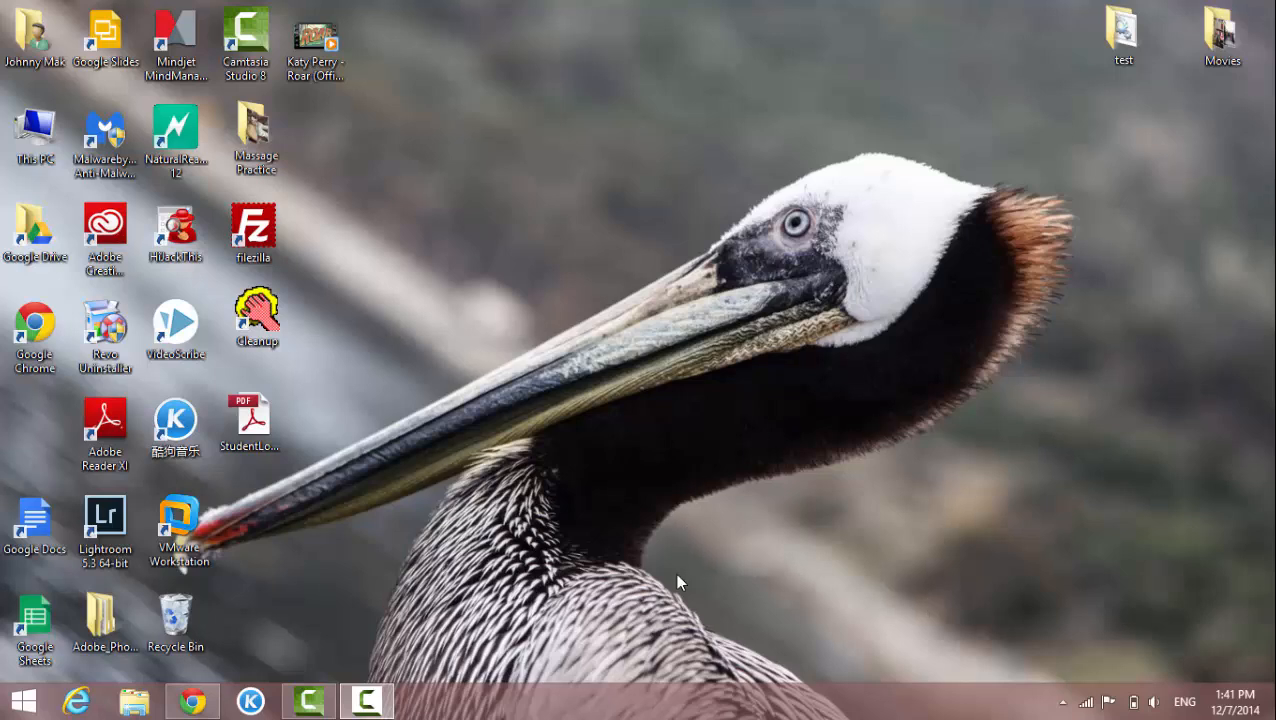
{"action": "mouse_move", "coordinate": [615, 573]}
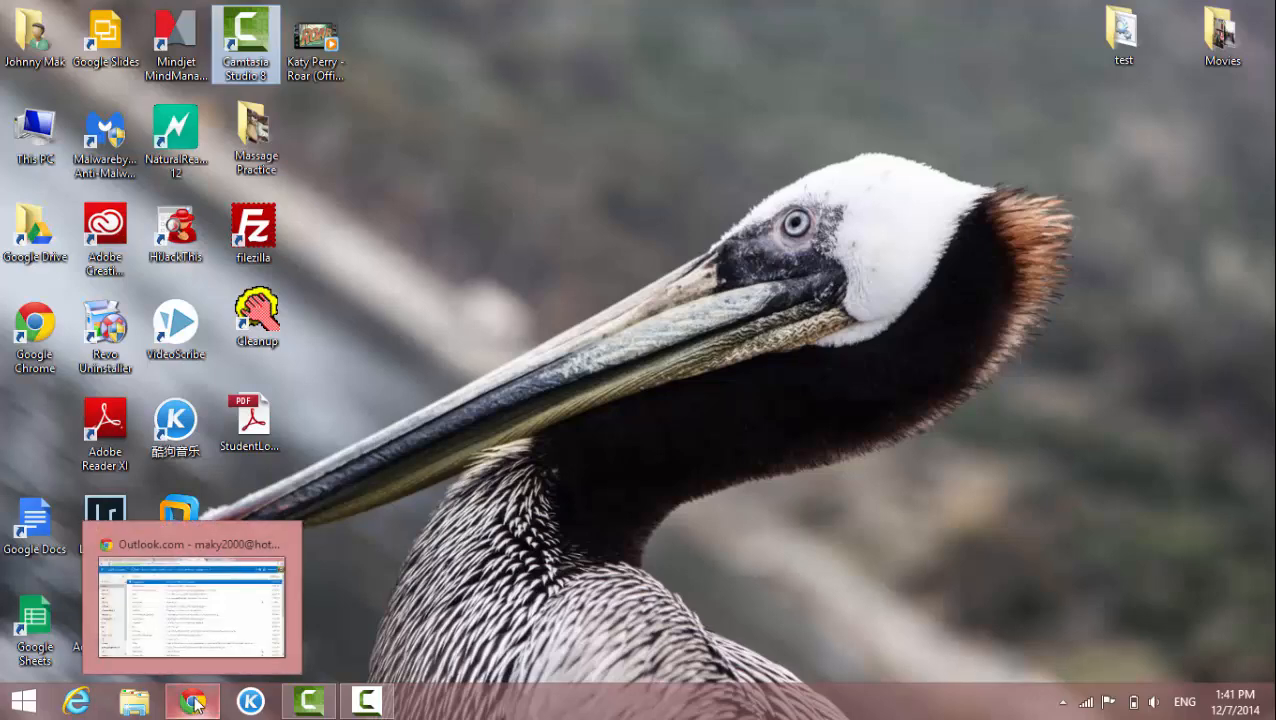
Restore the Outlook.com window and go to Options from the settings menu
{"action": "left_click", "coordinate": [192, 700]}
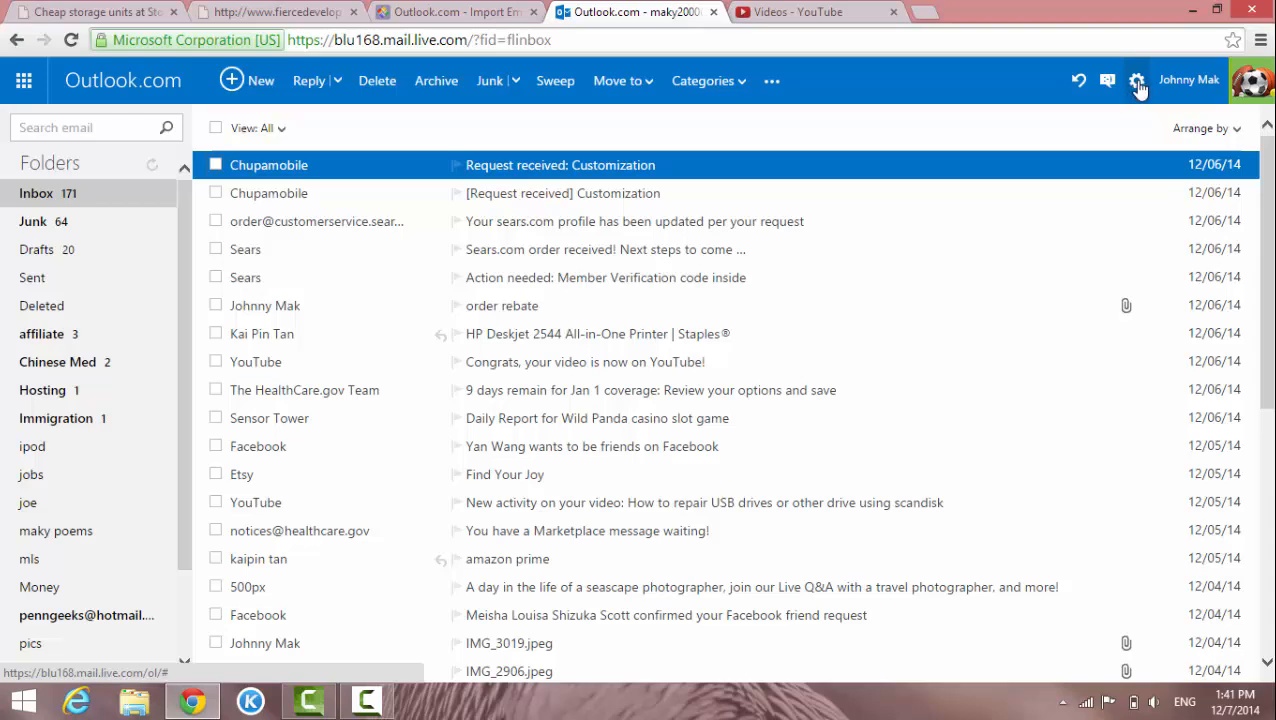
{"action": "left_click", "coordinate": [1136, 80]}
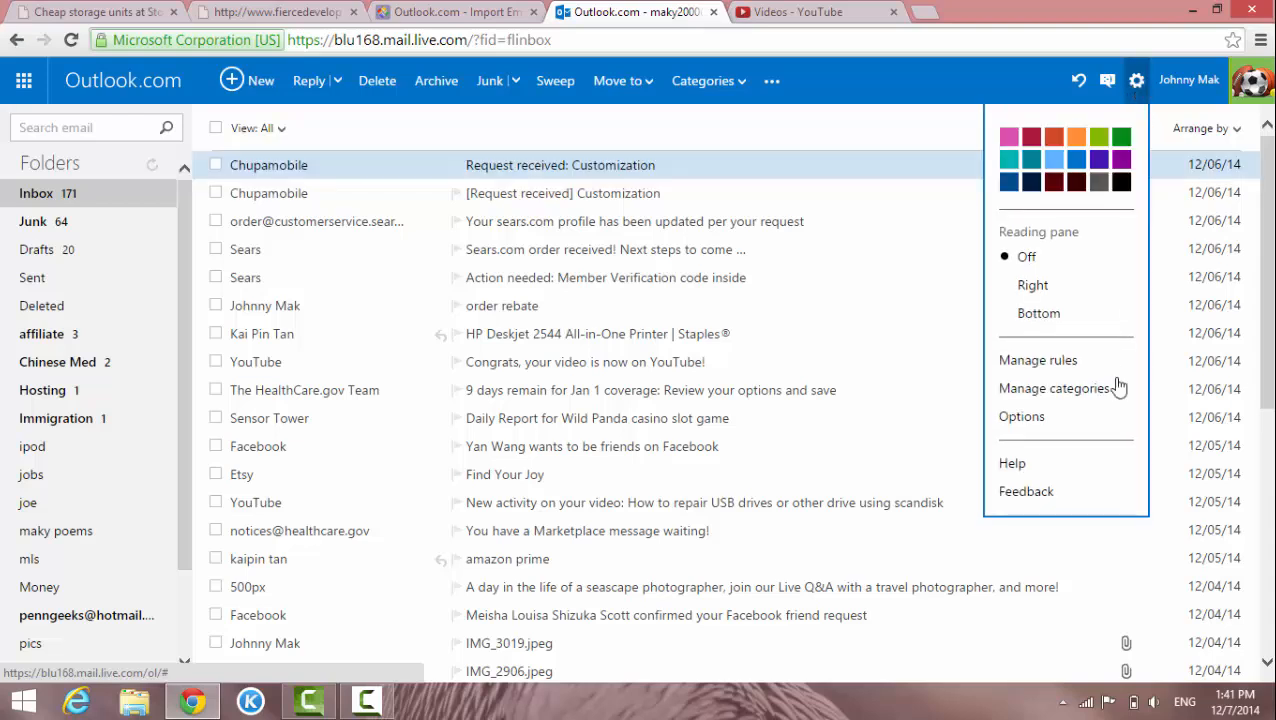
{"action": "left_click", "coordinate": [1021, 416]}
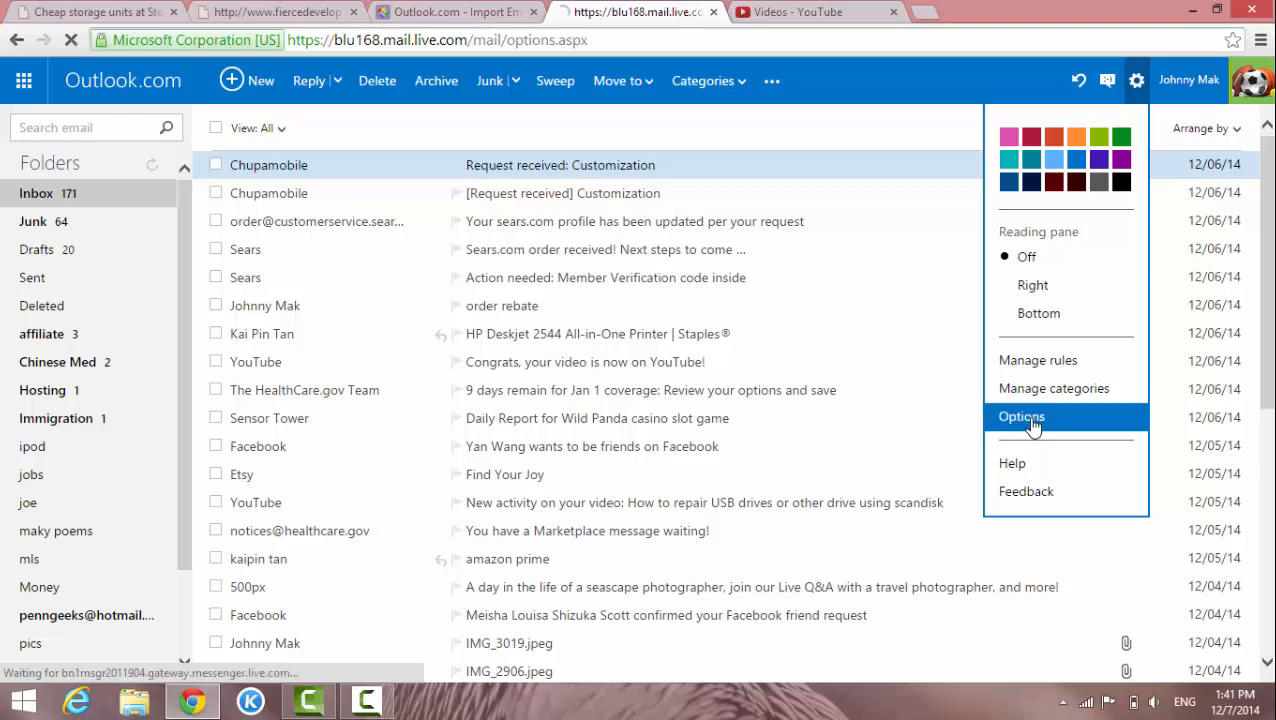
From the Options overview, choose 'Sending automated vacation replies'
{"action": "left_click", "coordinate": [1021, 416]}
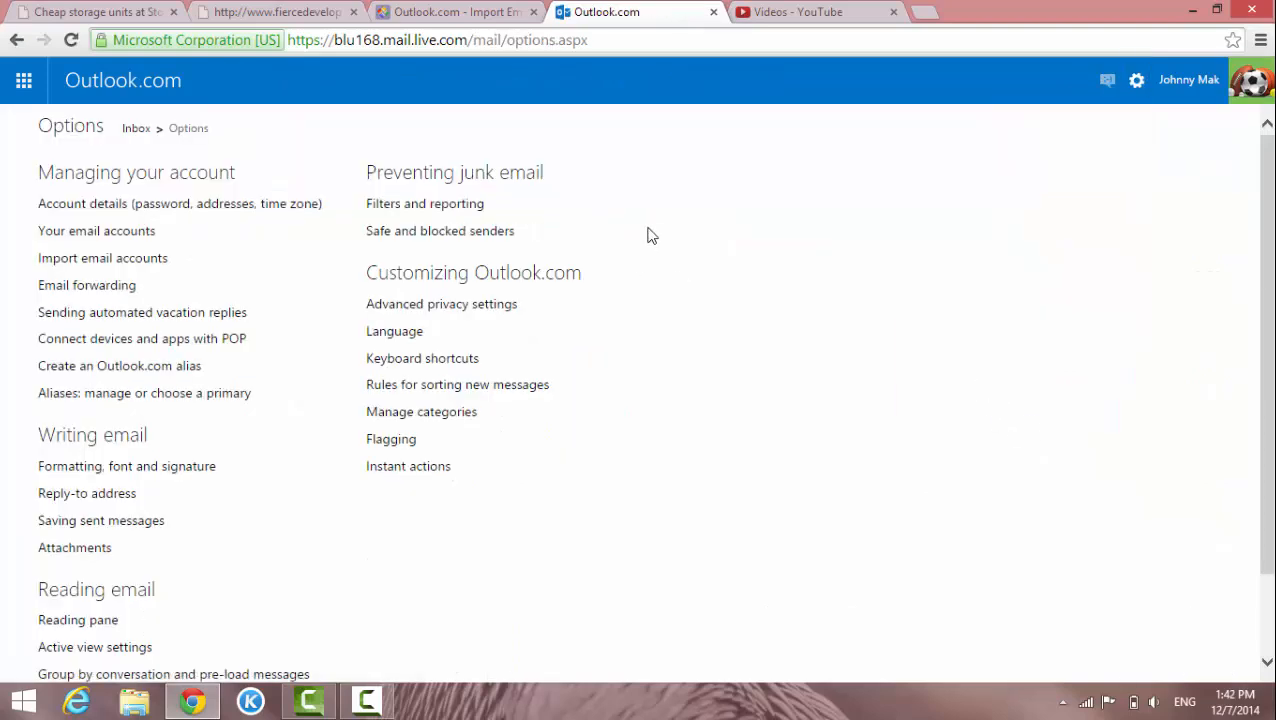
{"action": "mouse_move", "coordinate": [245, 301]}
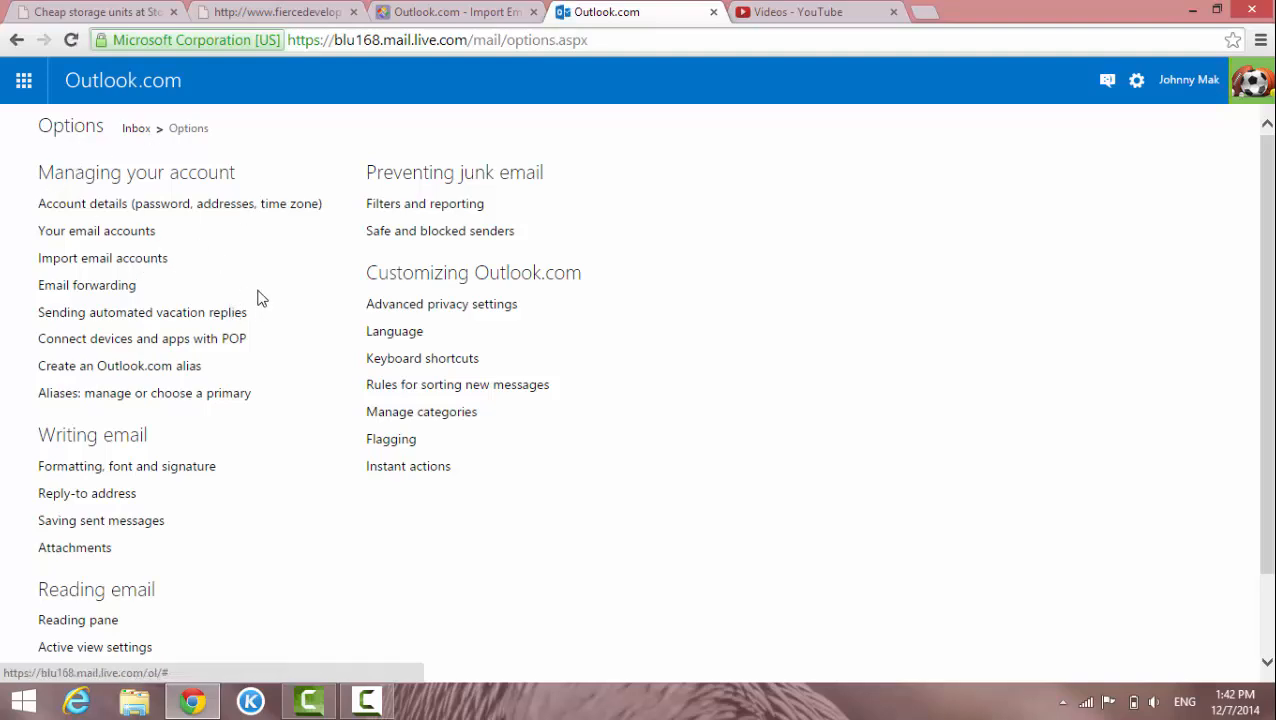
{"action": "mouse_move", "coordinate": [92, 298]}
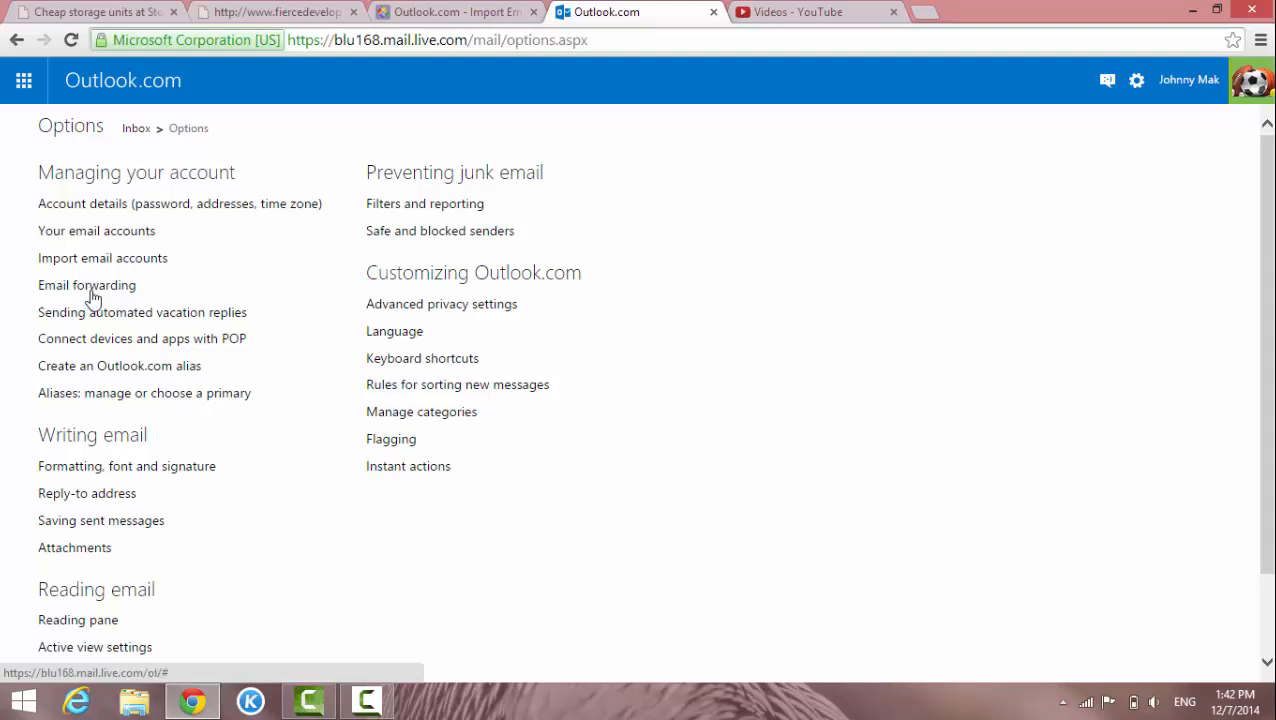
{"action": "mouse_move", "coordinate": [68, 318]}
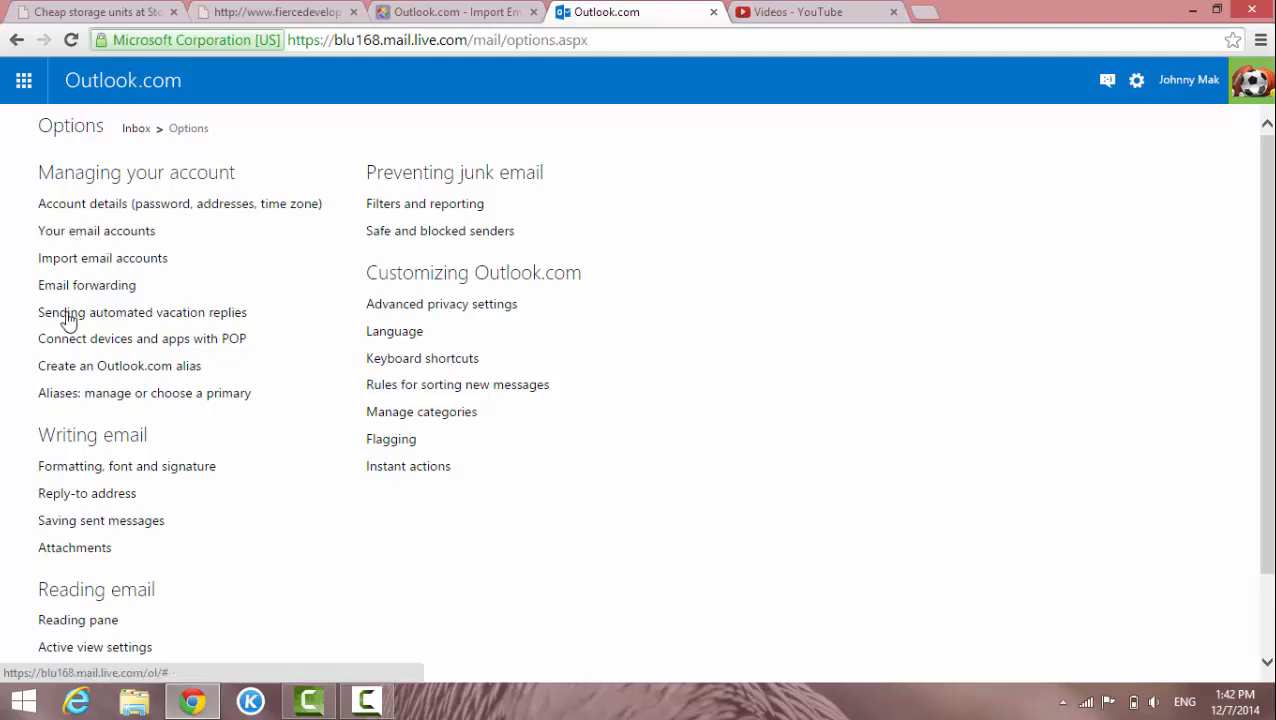
{"action": "mouse_move", "coordinate": [72, 337]}
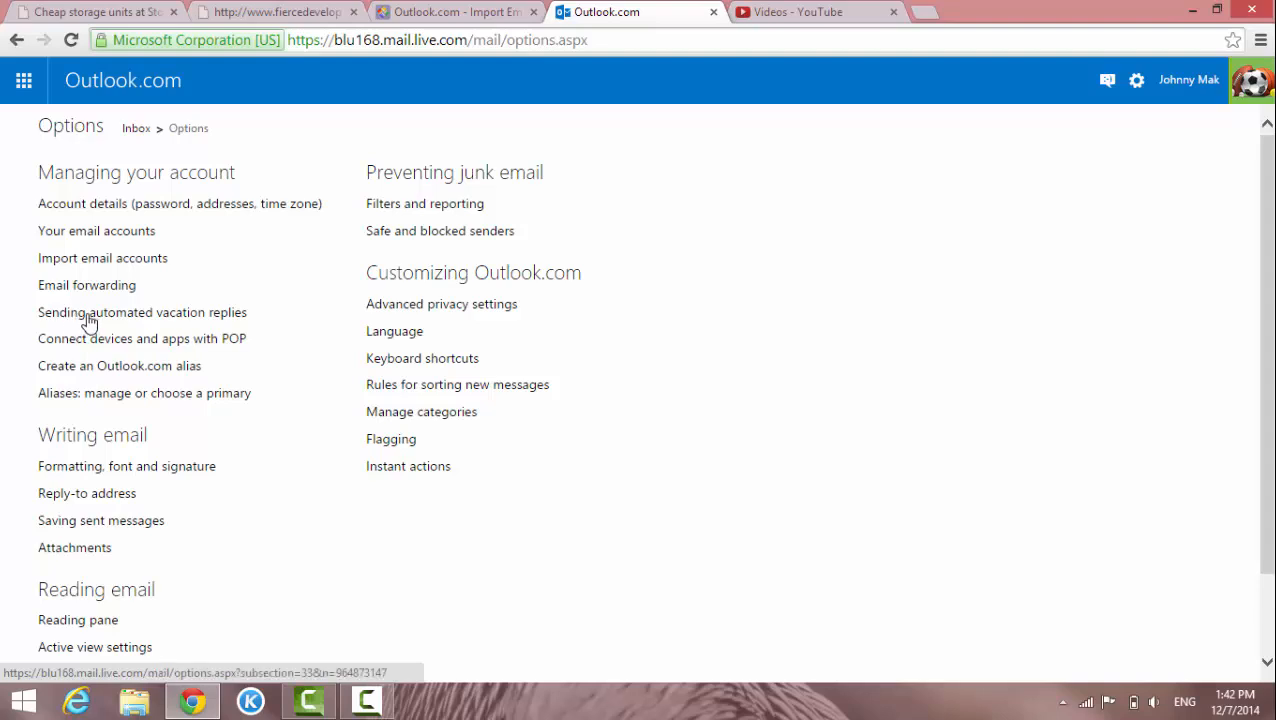
{"action": "mouse_move", "coordinate": [178, 326]}
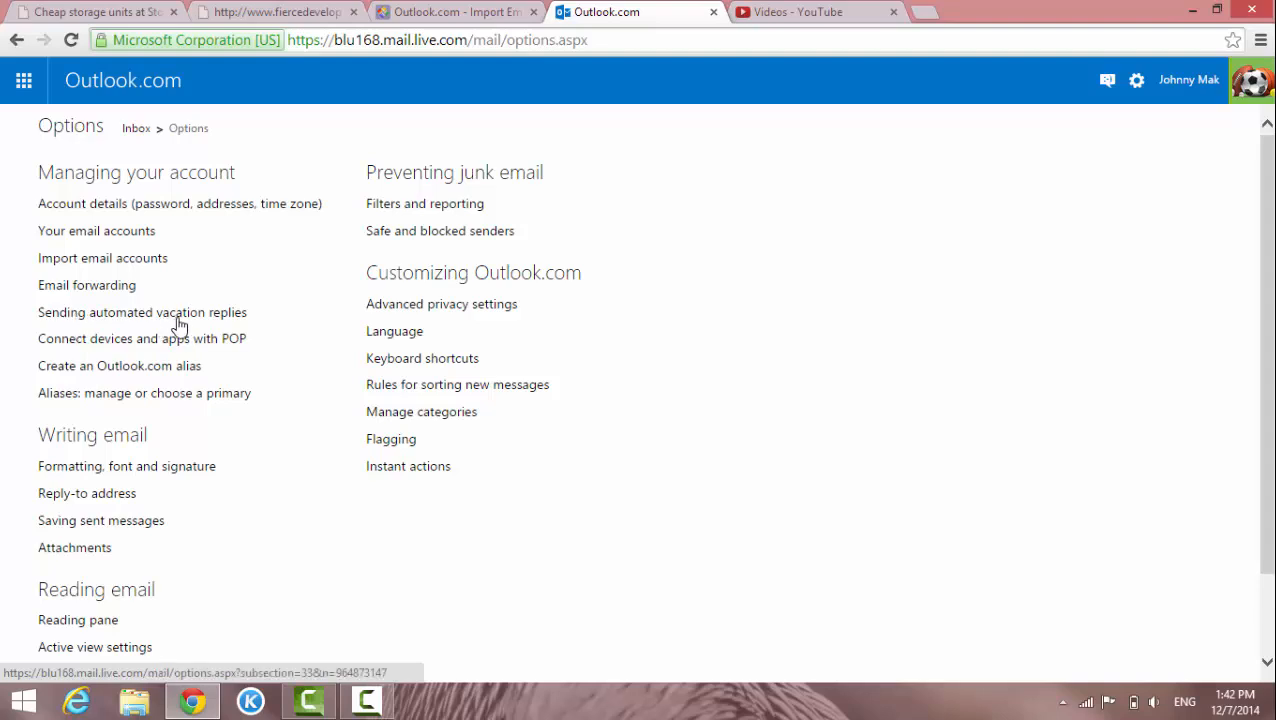
{"action": "mouse_move", "coordinate": [113, 318]}
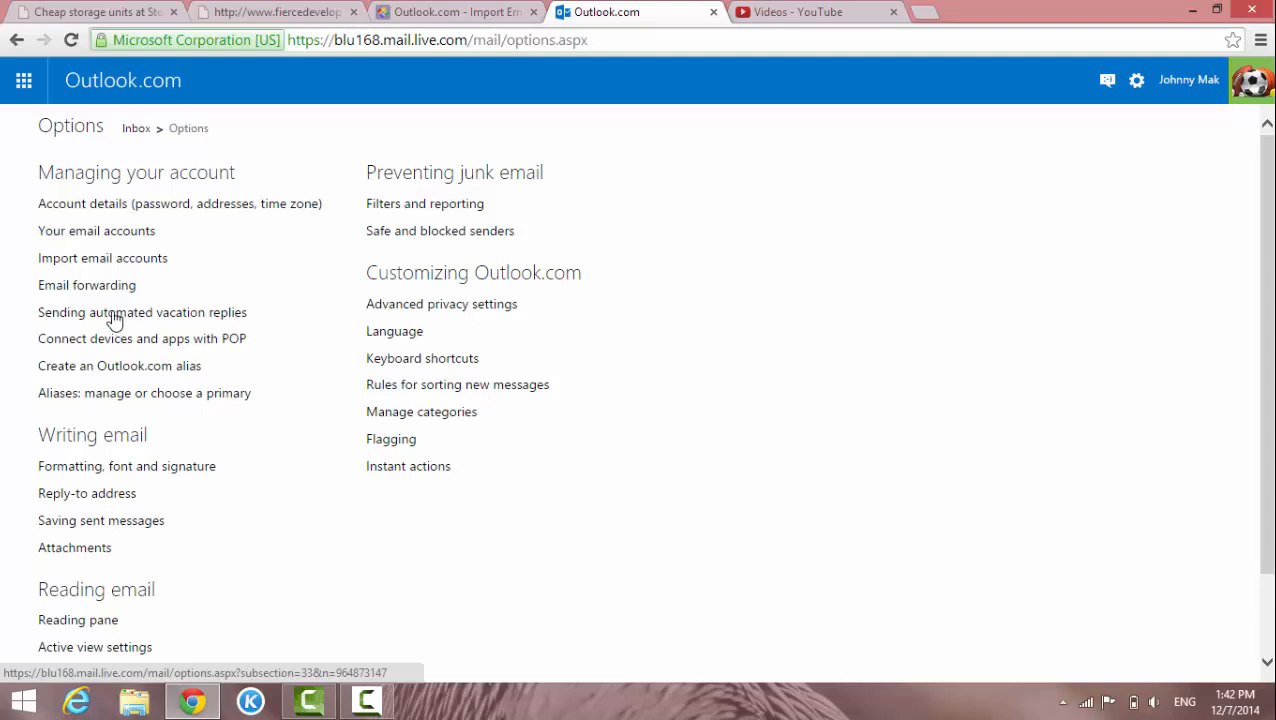
{"action": "left_click", "coordinate": [142, 312]}
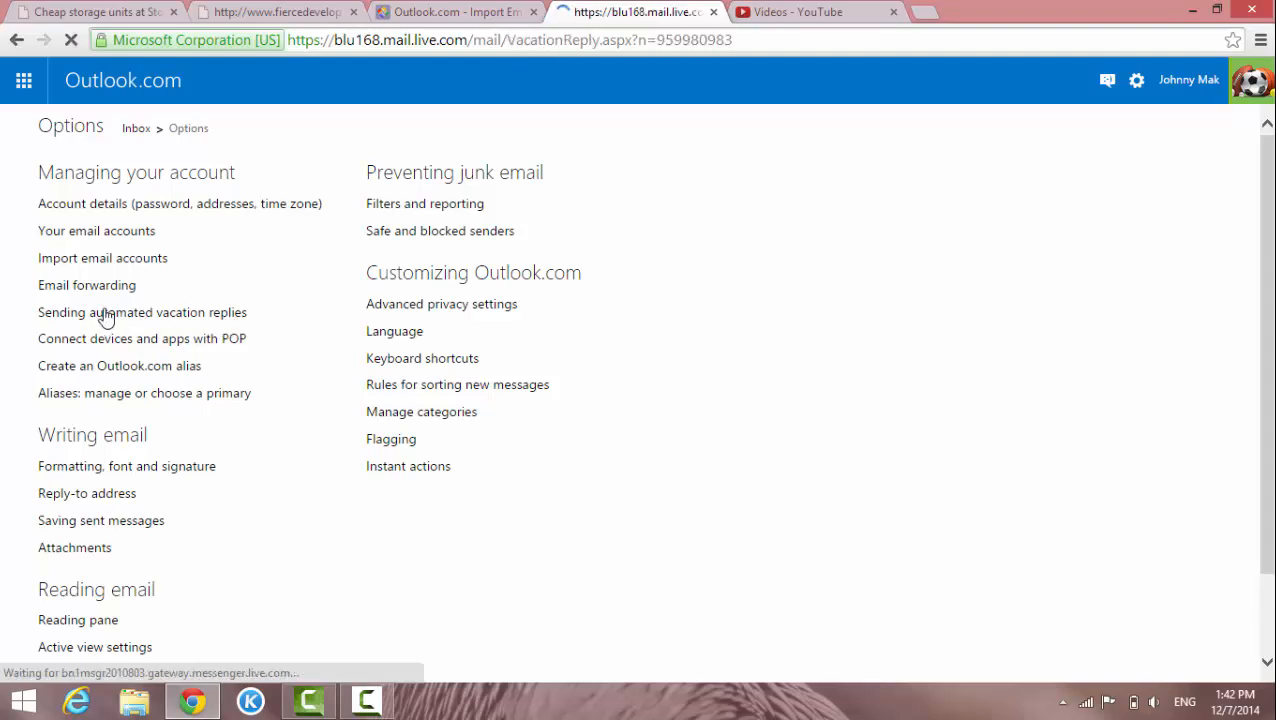
Select 'Send vacation replies to people who email me' on the Vacation reply page
{"action": "left_click", "coordinate": [142, 312]}
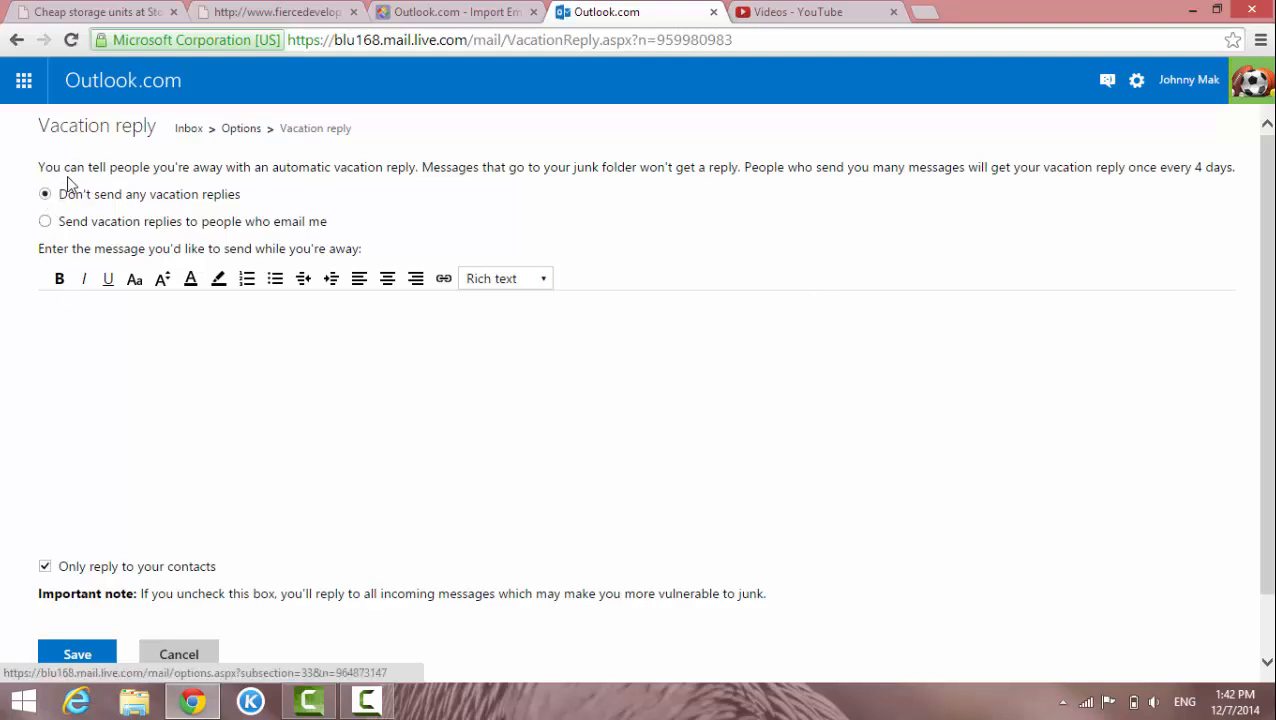
{"action": "mouse_move", "coordinate": [251, 188]}
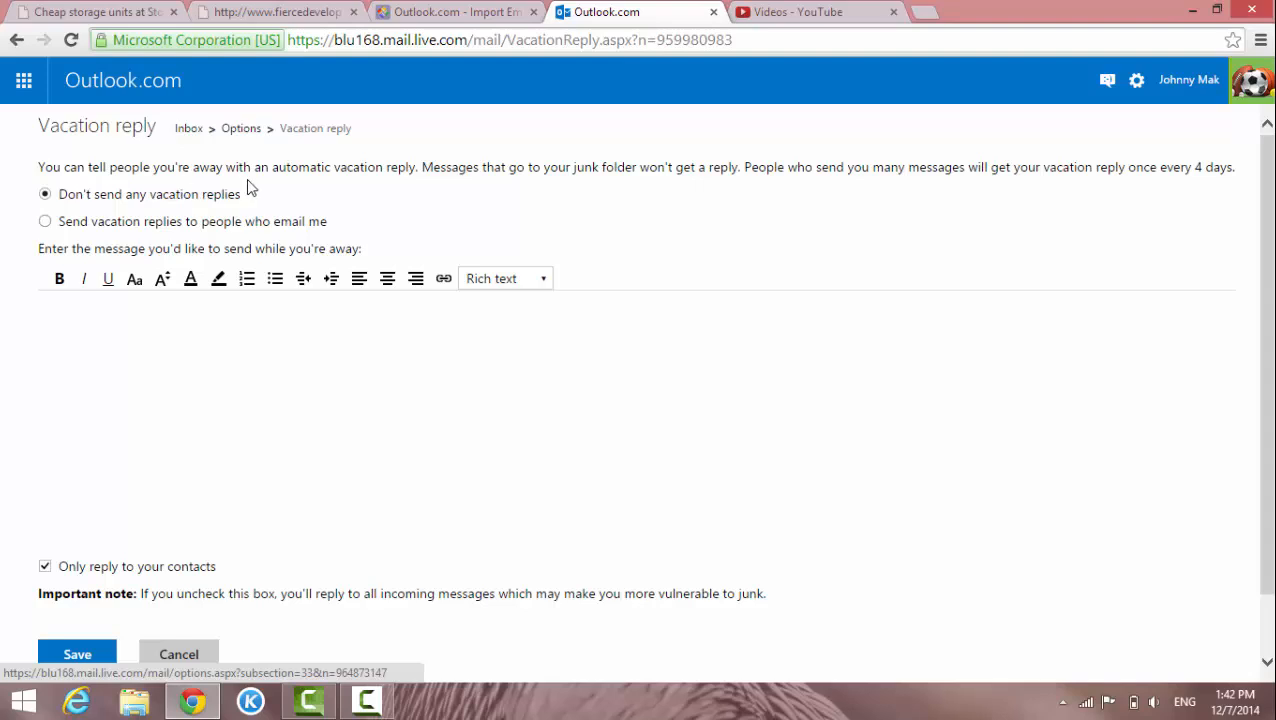
{"action": "mouse_move", "coordinate": [405, 188]}
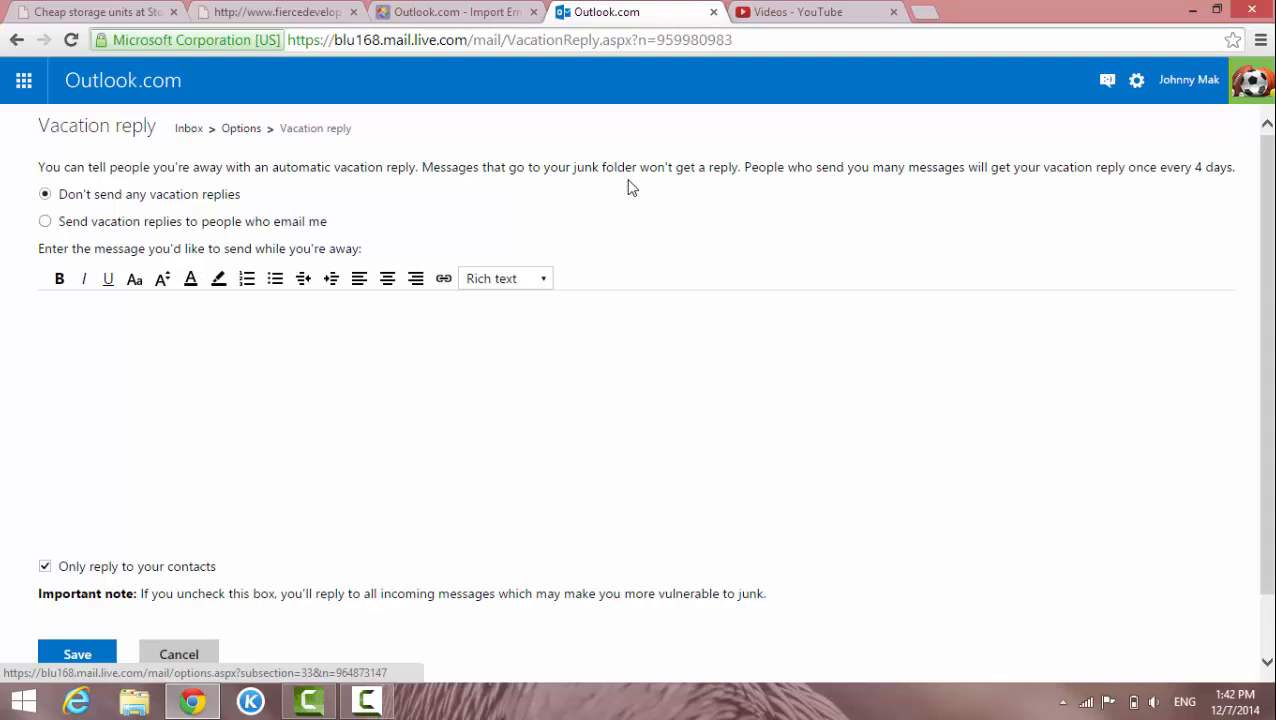
{"action": "mouse_move", "coordinate": [740, 186]}
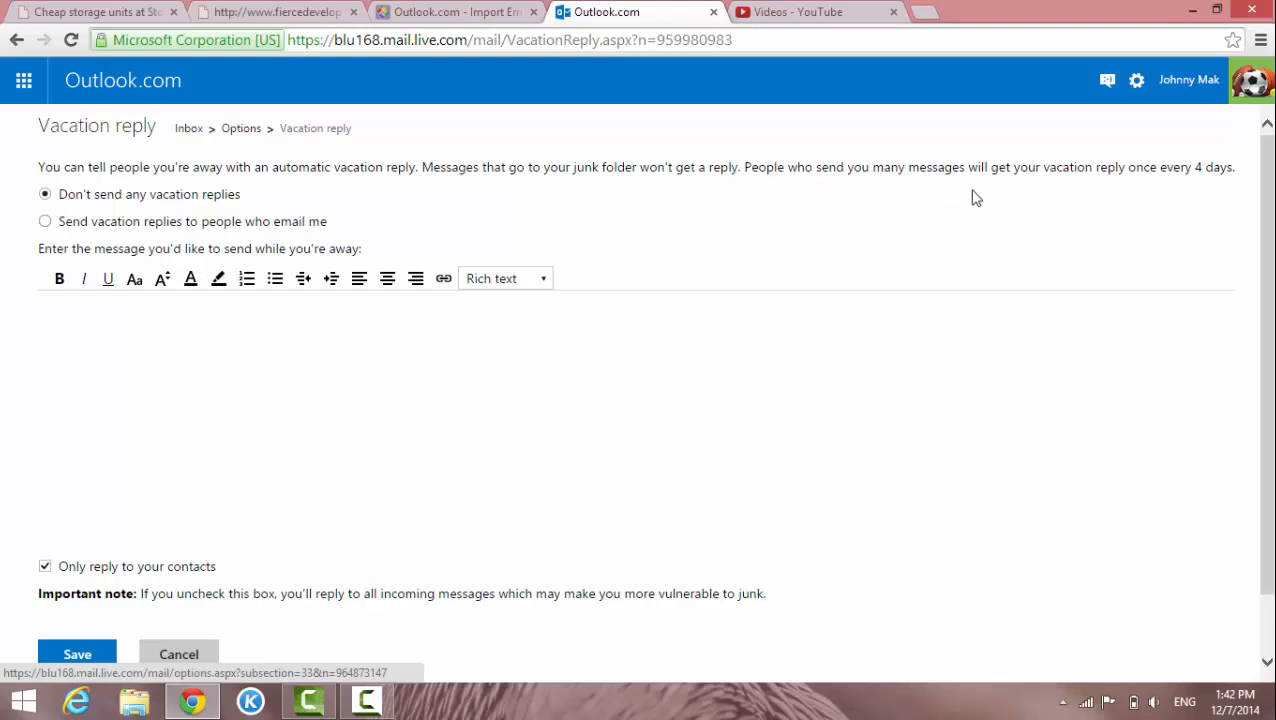
{"action": "mouse_move", "coordinate": [1173, 188]}
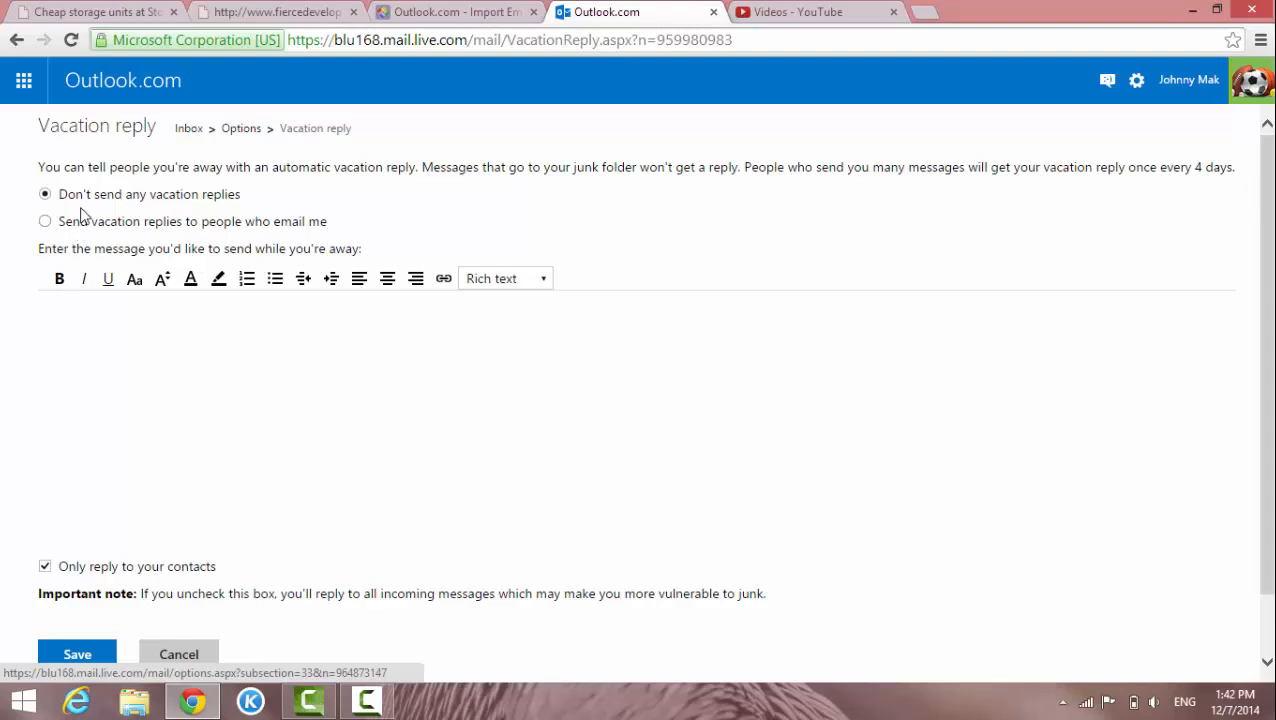
{"action": "mouse_move", "coordinate": [89, 208]}
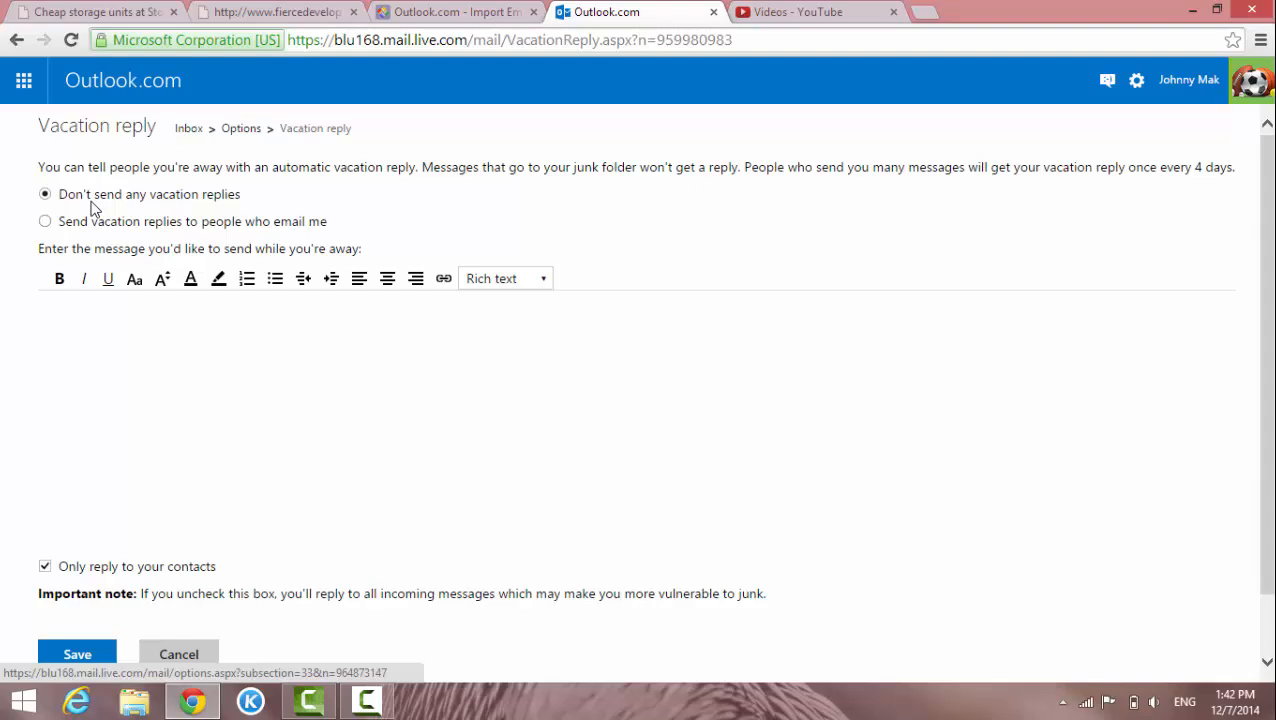
{"action": "mouse_move", "coordinate": [232, 207]}
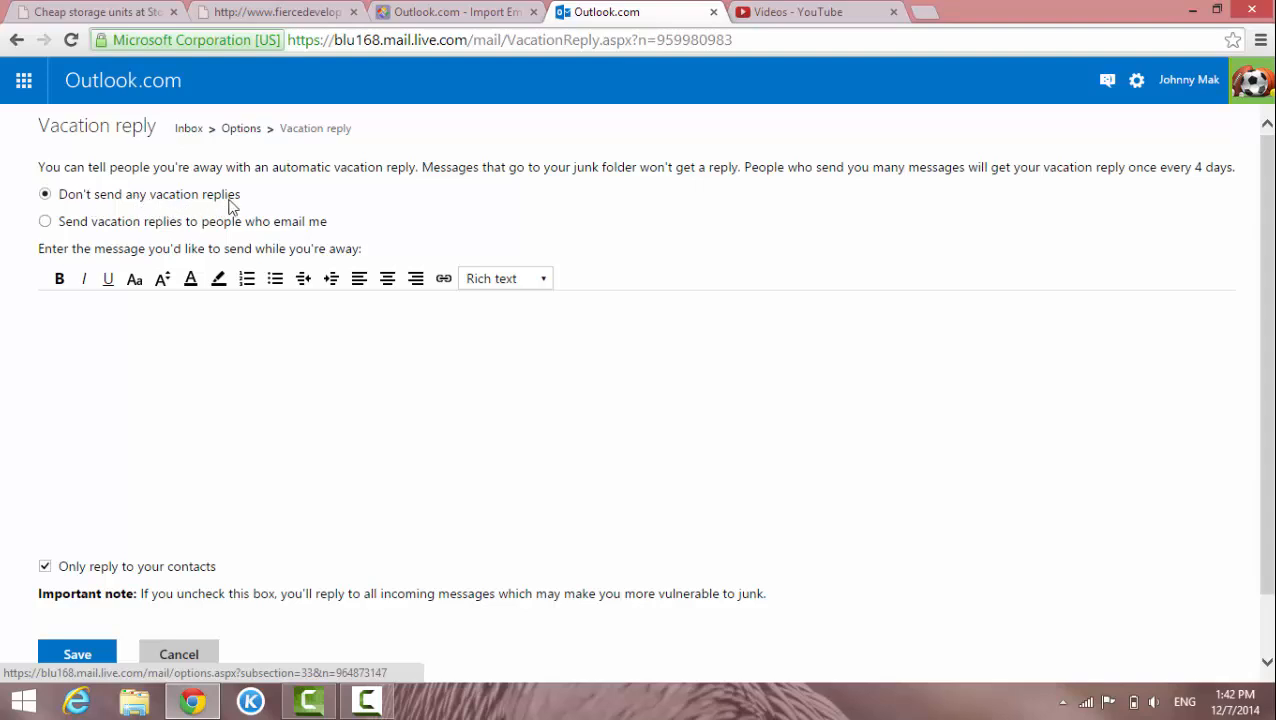
{"action": "mouse_move", "coordinate": [50, 238]}
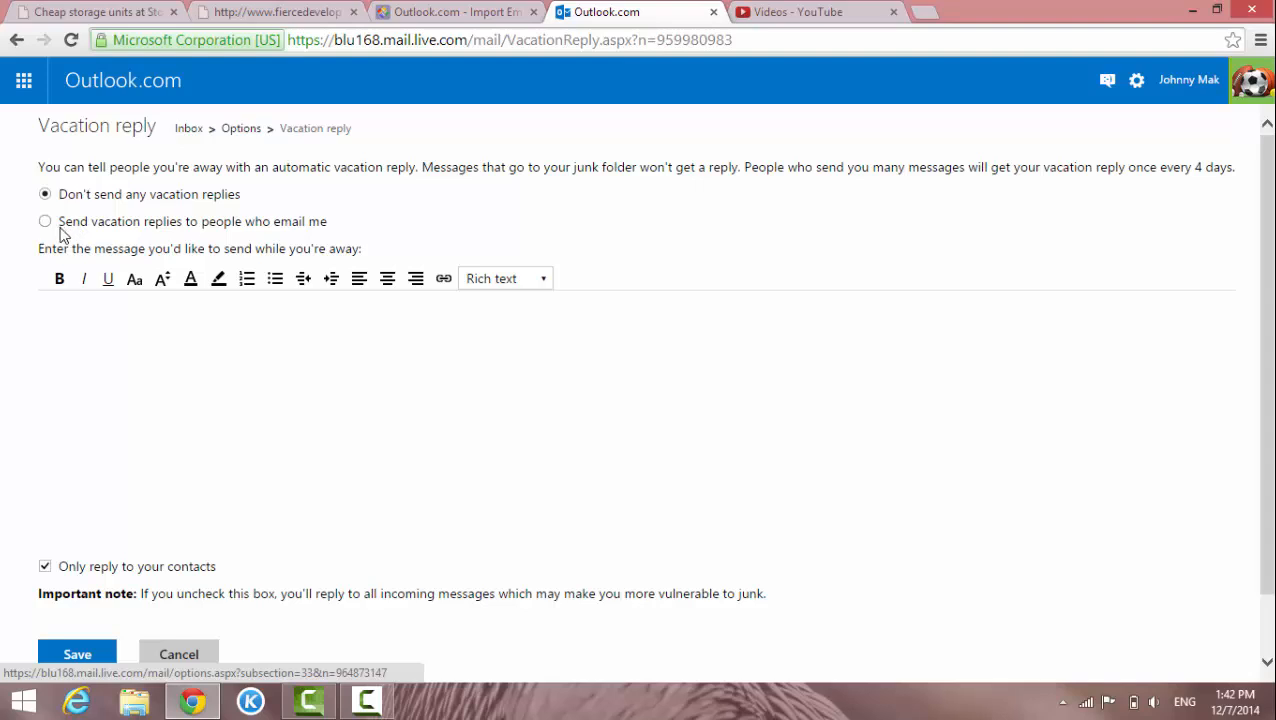
{"action": "mouse_move", "coordinate": [27, 243]}
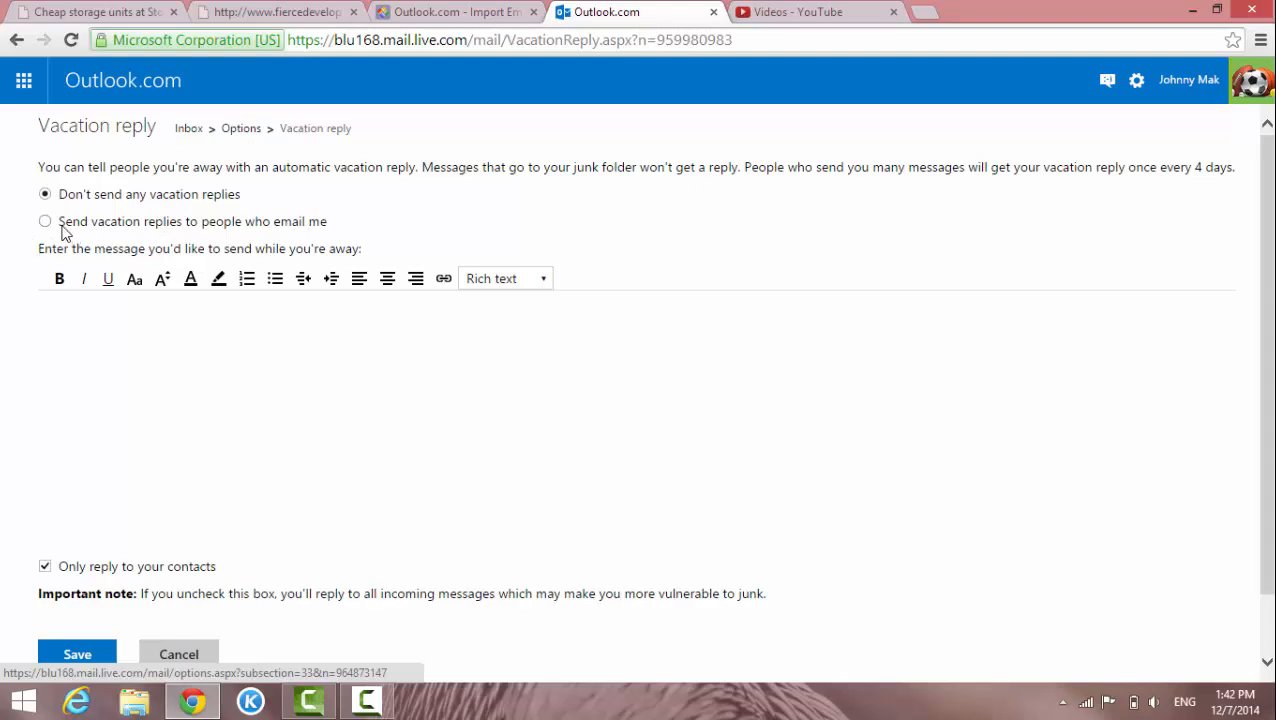
{"action": "left_click", "coordinate": [45, 221]}
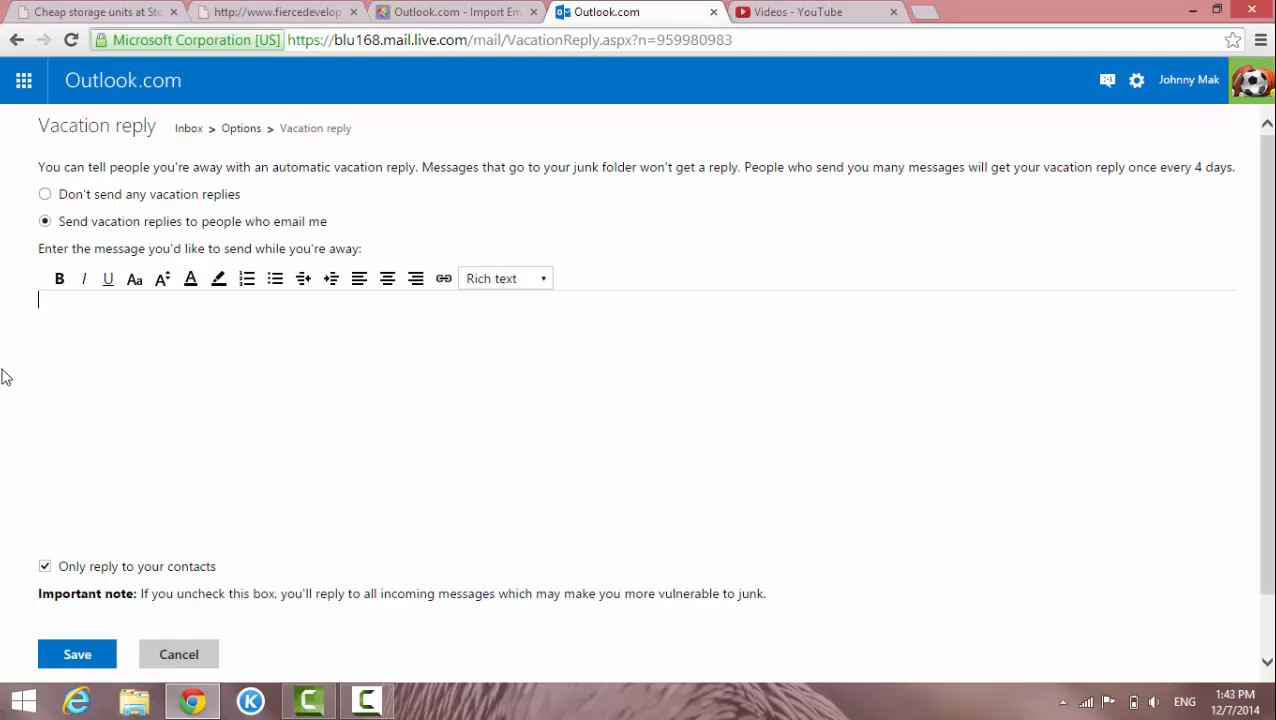
{"action": "mouse_move", "coordinate": [567, 418]}
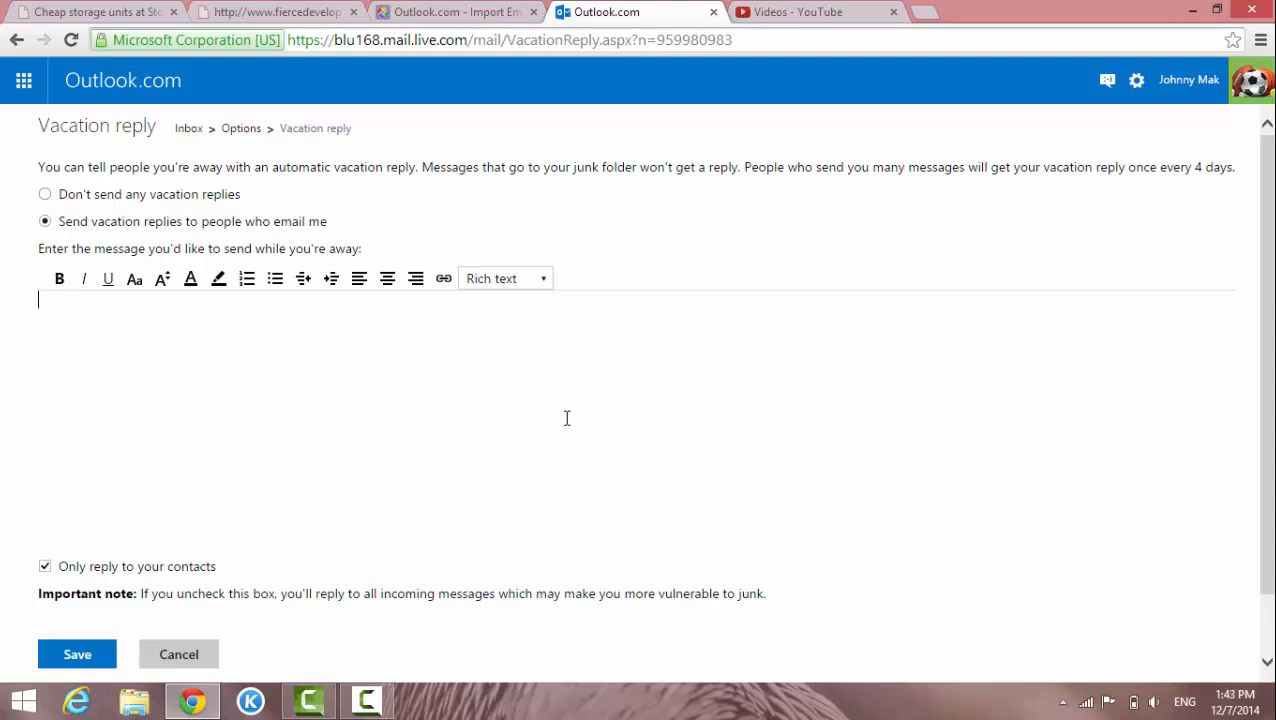
{"action": "mouse_move", "coordinate": [561, 420]}
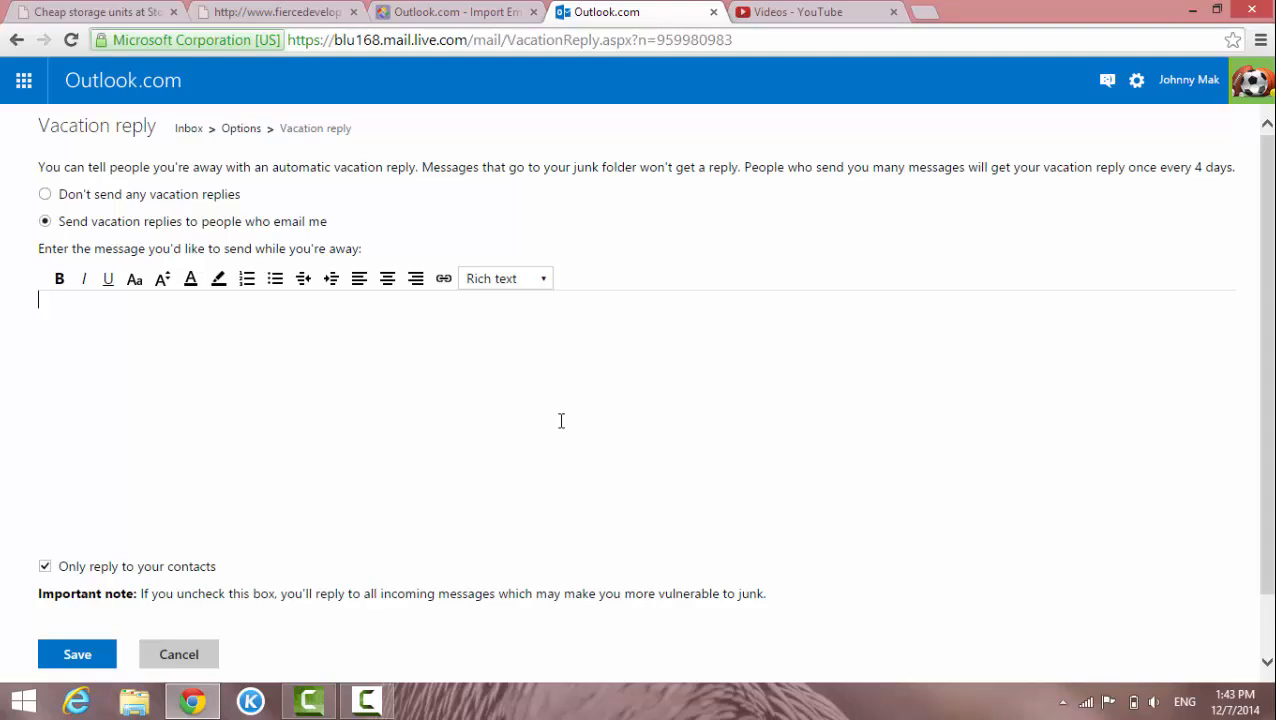
Enter the away message 'Hello I am away to vacation until next month'
{"action": "type", "text": "Hello I am away to v"}
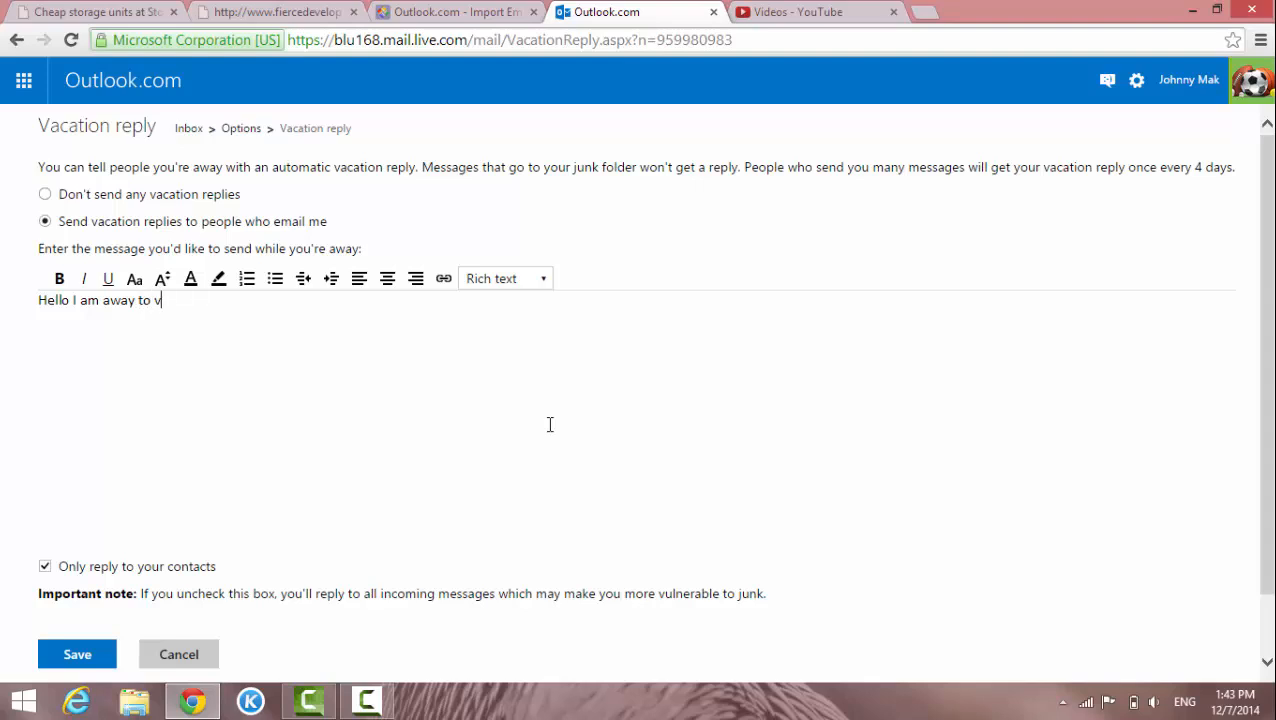
{"action": "type", "text": "acation"}
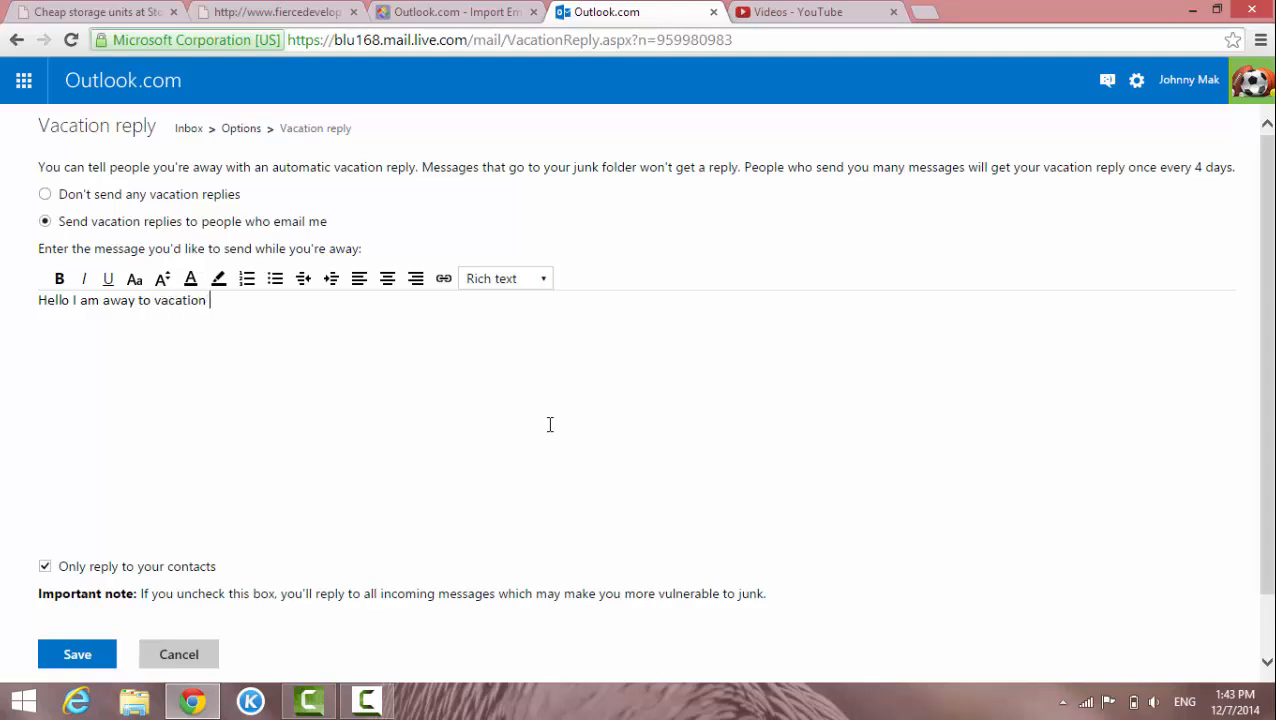
{"action": "type", "text": "until nex"}
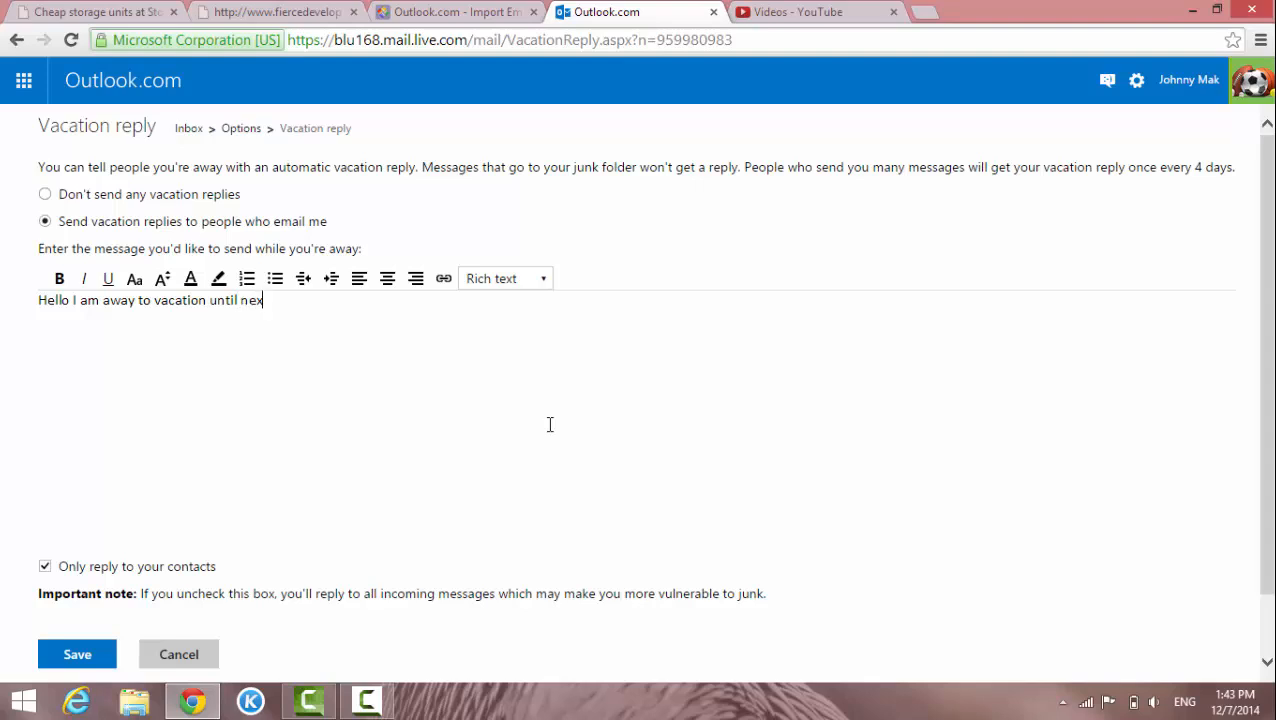
{"action": "type", "text": "t"}
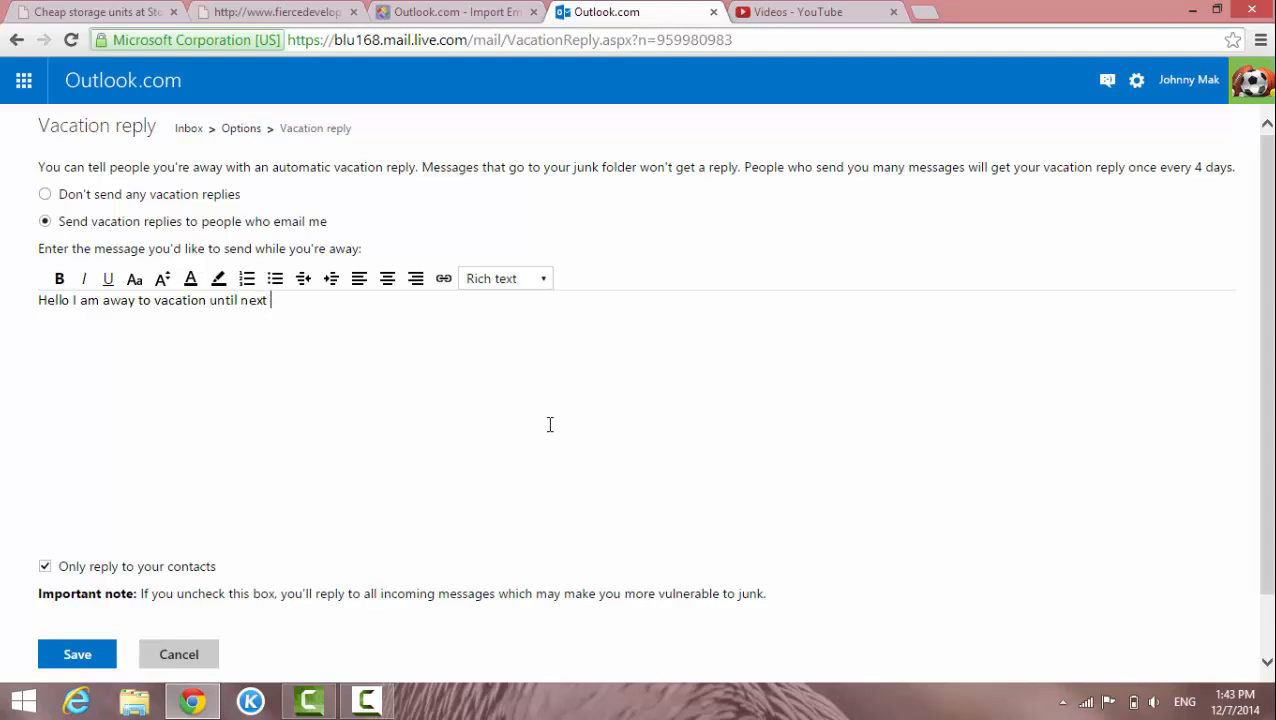
{"action": "type", "text": "m"}
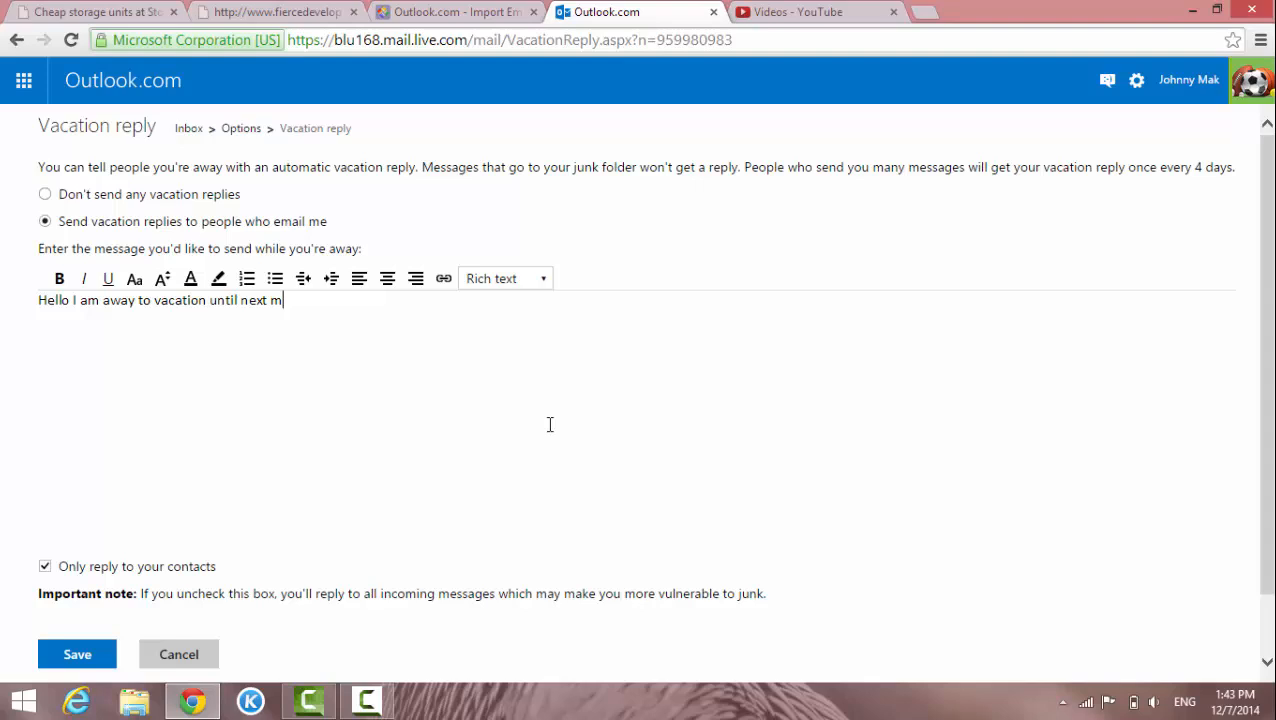
{"action": "type", "text": "onth"}
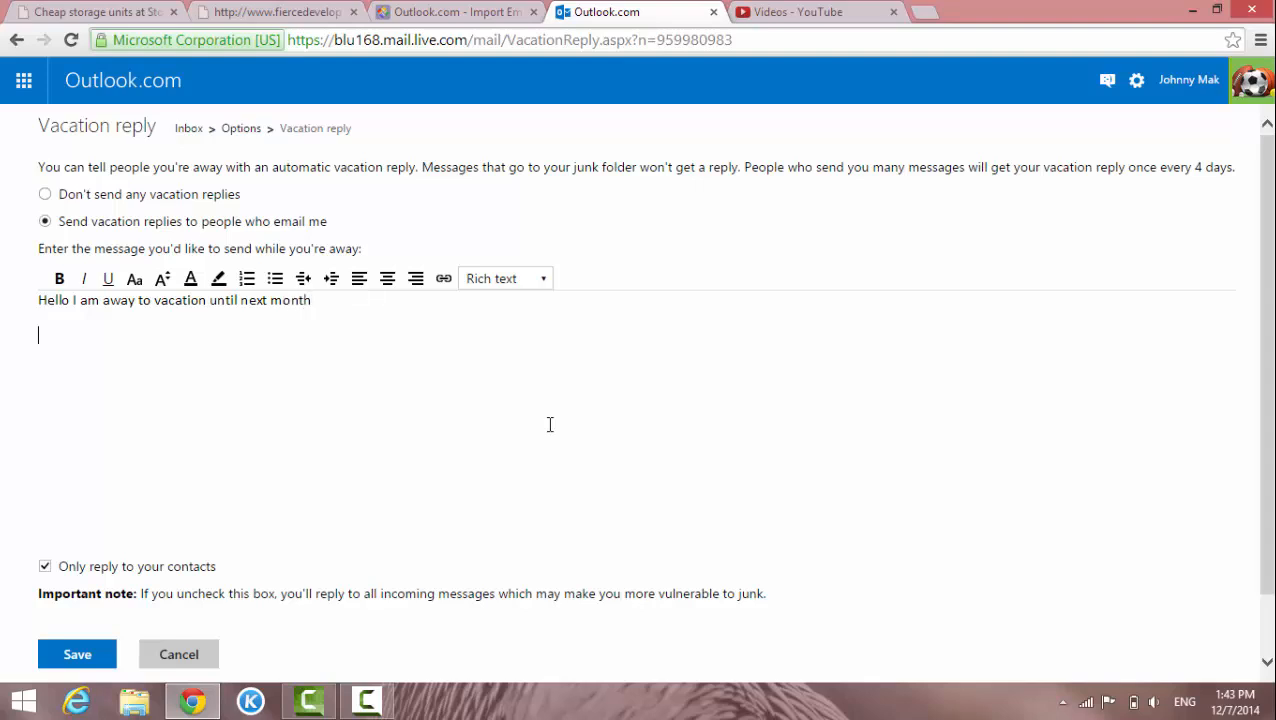
{"action": "mouse_move", "coordinate": [375, 388]}
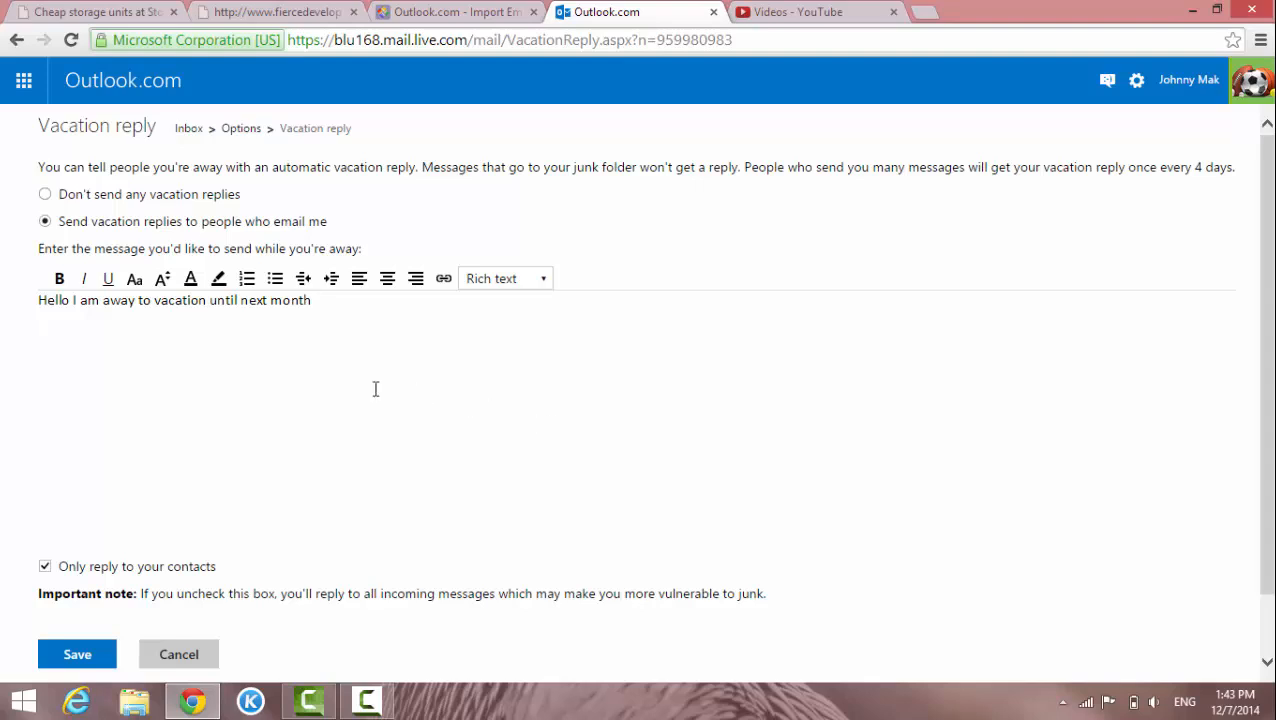
{"action": "mouse_move", "coordinate": [289, 409]}
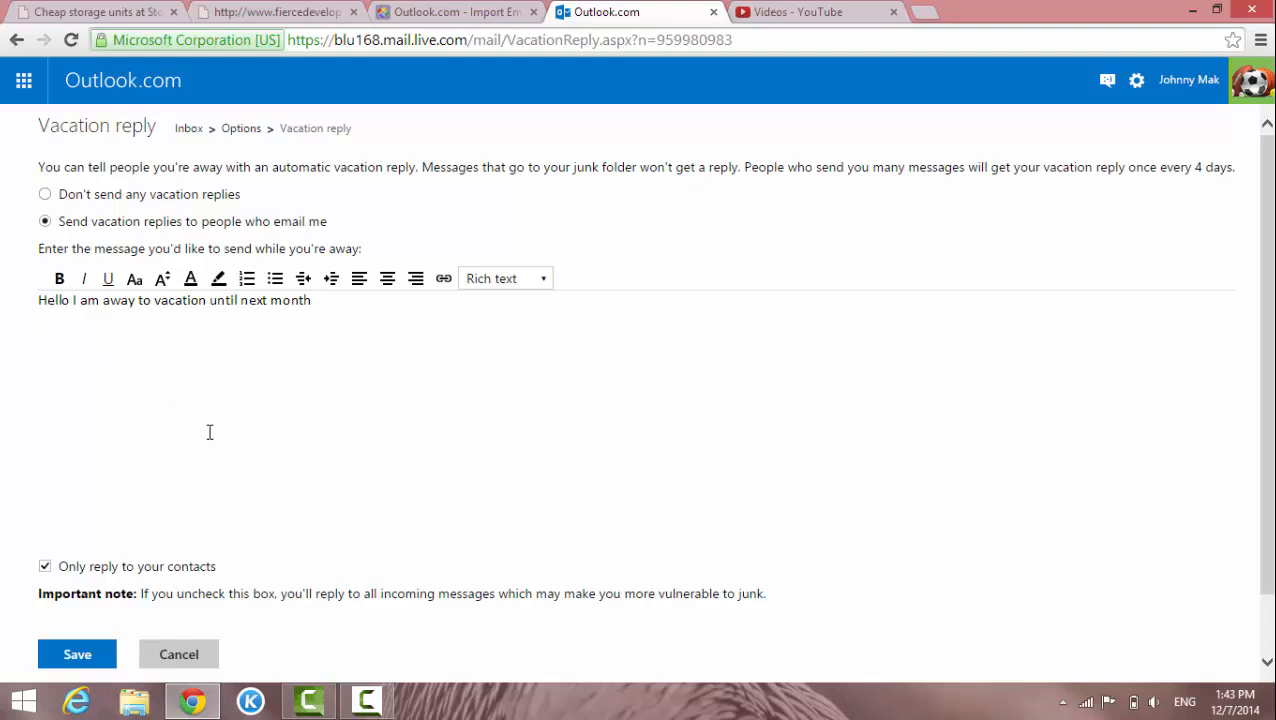
Switch the setting to 'Don't send any vacation replies', keeping the message text
{"action": "scroll", "scroll_direction": "down", "scroll_amount": 3}
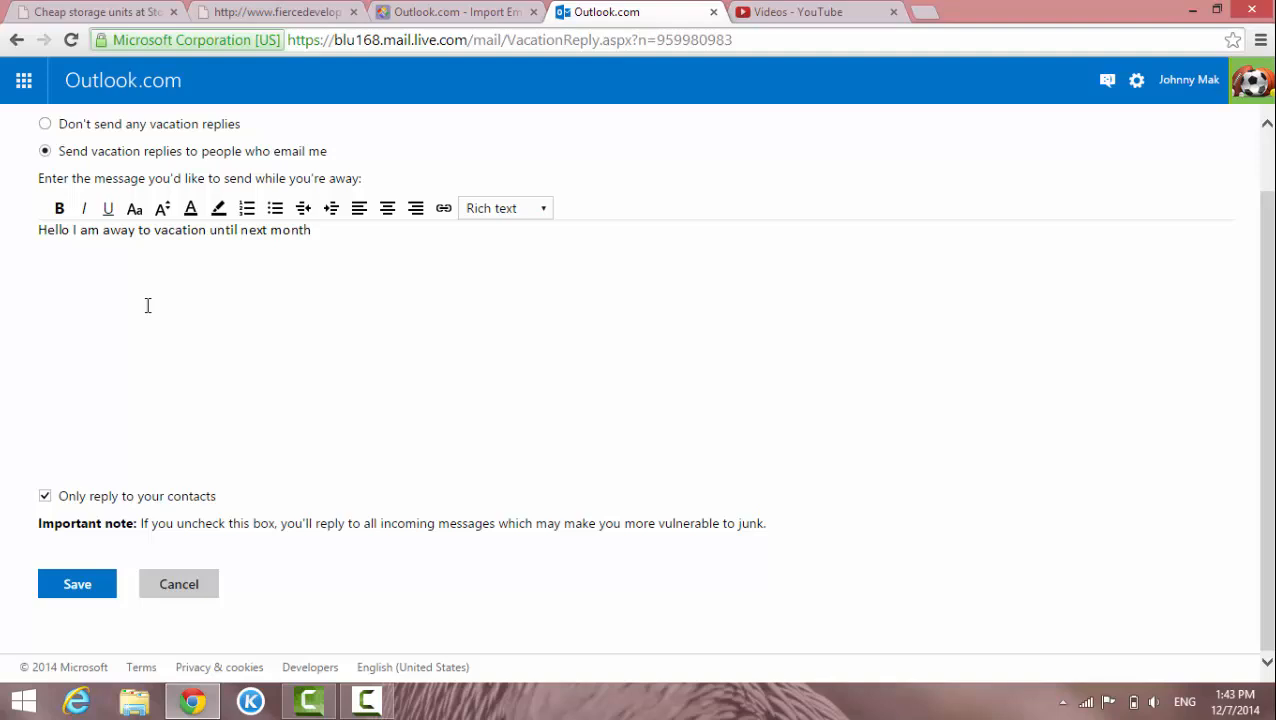
{"action": "mouse_move", "coordinate": [209, 307]}
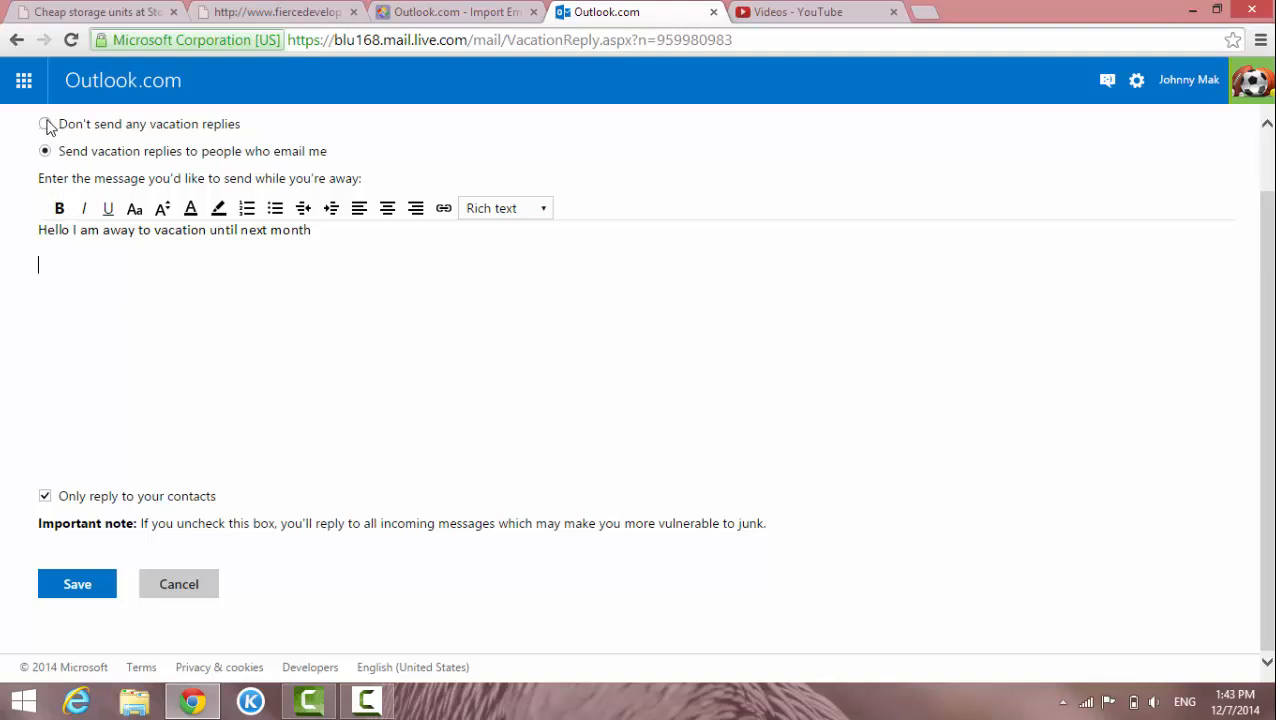
{"action": "left_click", "coordinate": [45, 123]}
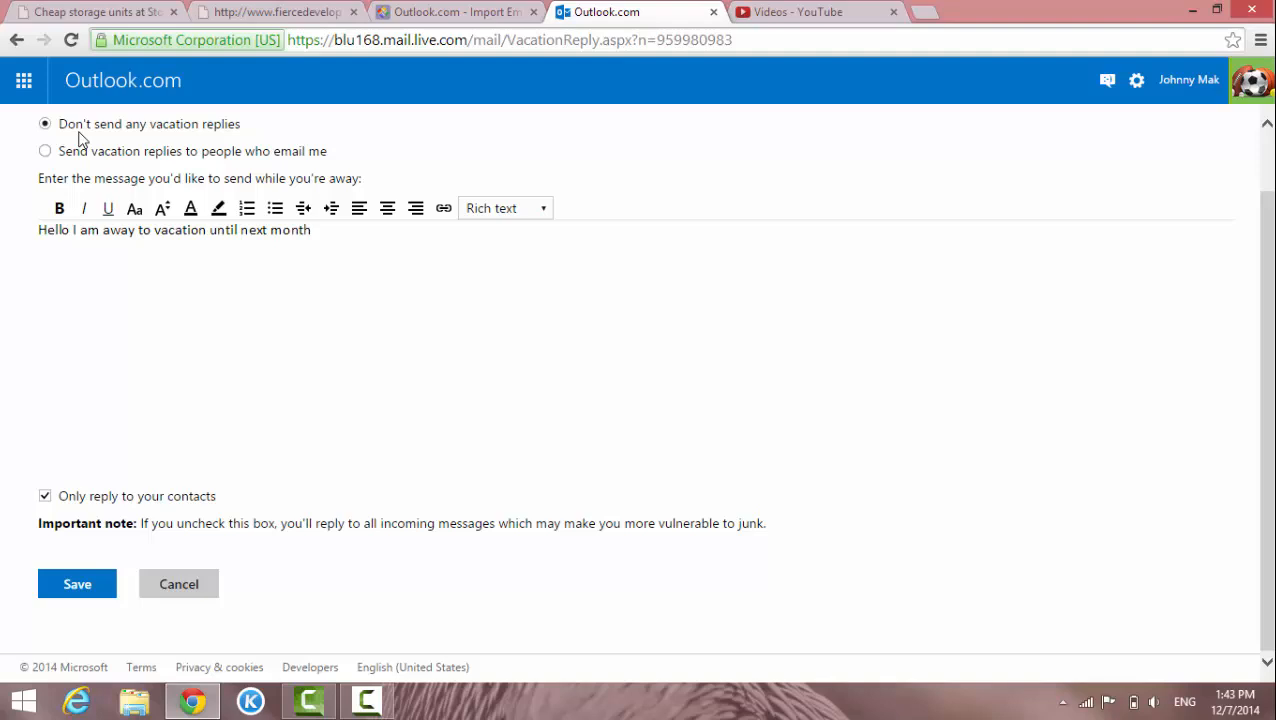
{"action": "mouse_move", "coordinate": [912, 219]}
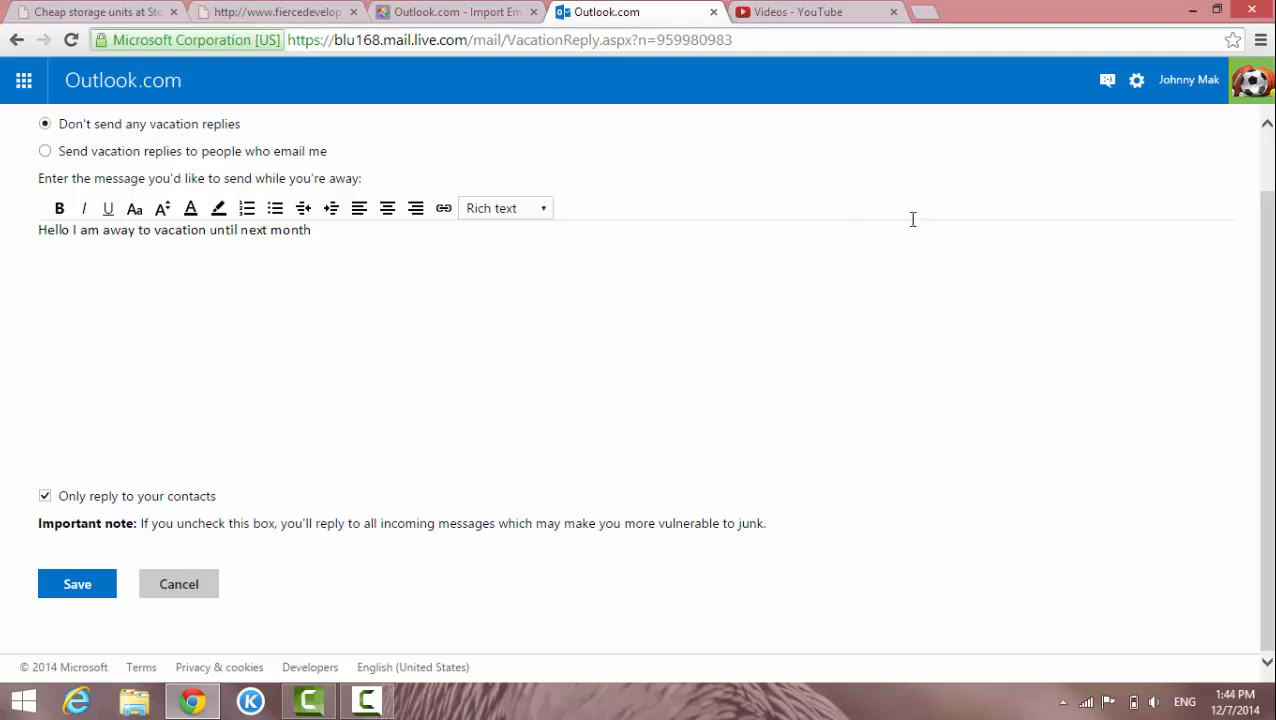